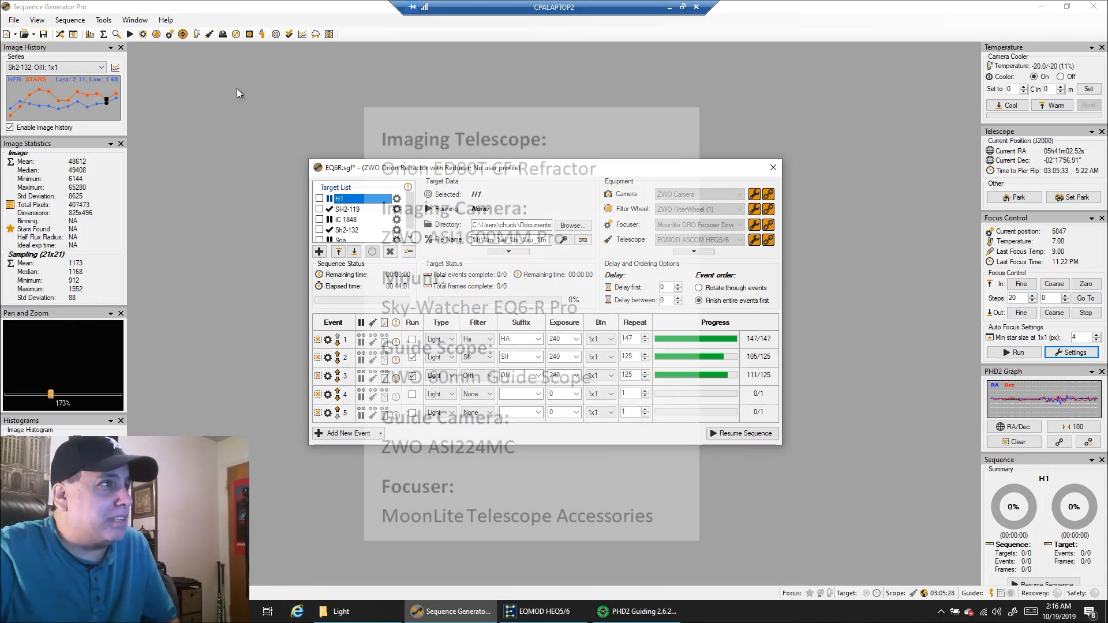
# Step: Open the Tools menu to reach the Framing & Mosaic Wizard
pyautogui.click(103, 20)
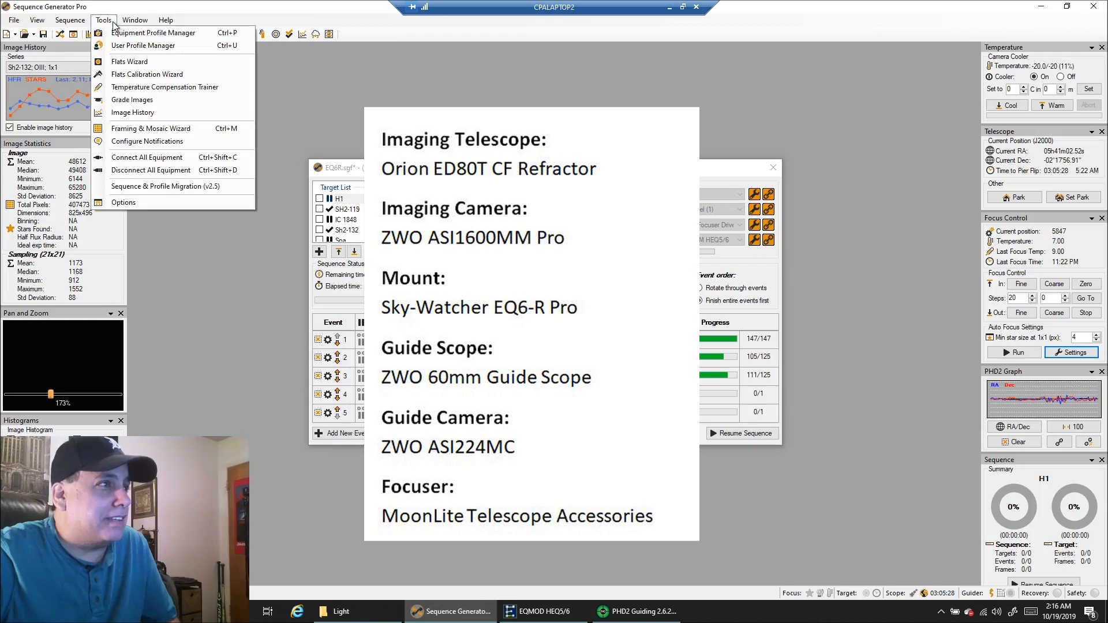
pyautogui.moveTo(151, 133)
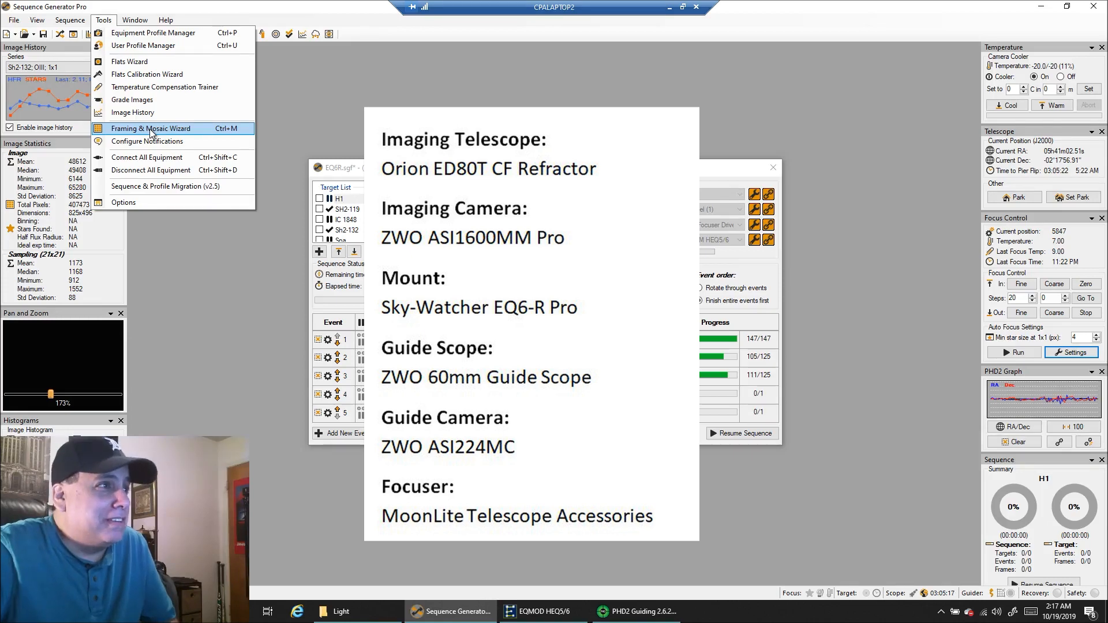
# Step: Fetch an IC 434 sky image in the Framing Wizard and frame one tile over the Horsehead
pyautogui.click(151, 128)
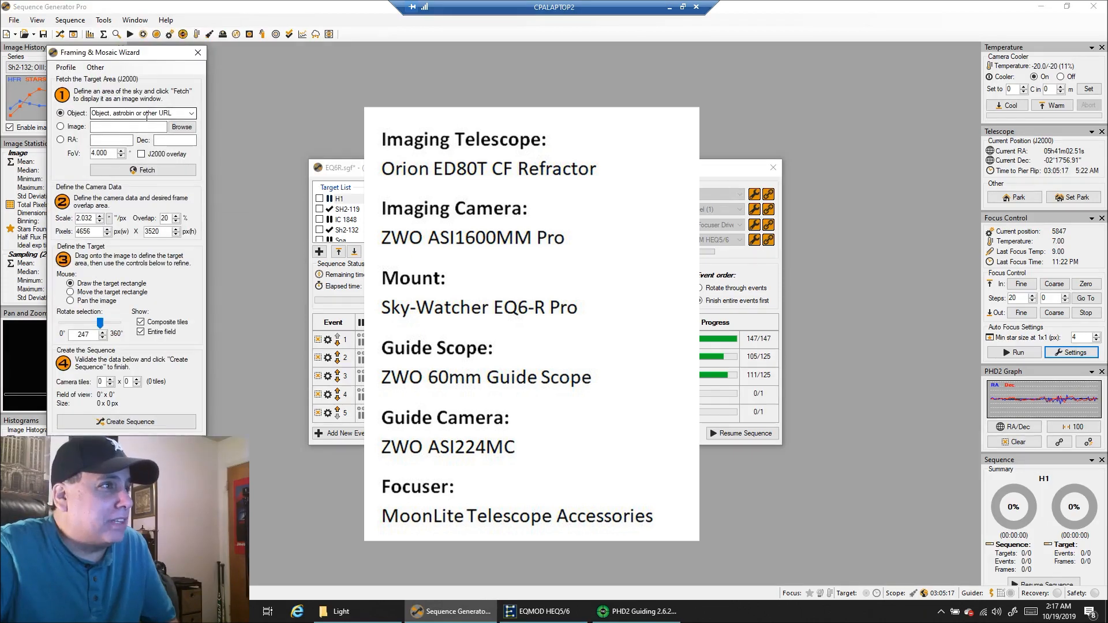
pyautogui.write('IC 434')
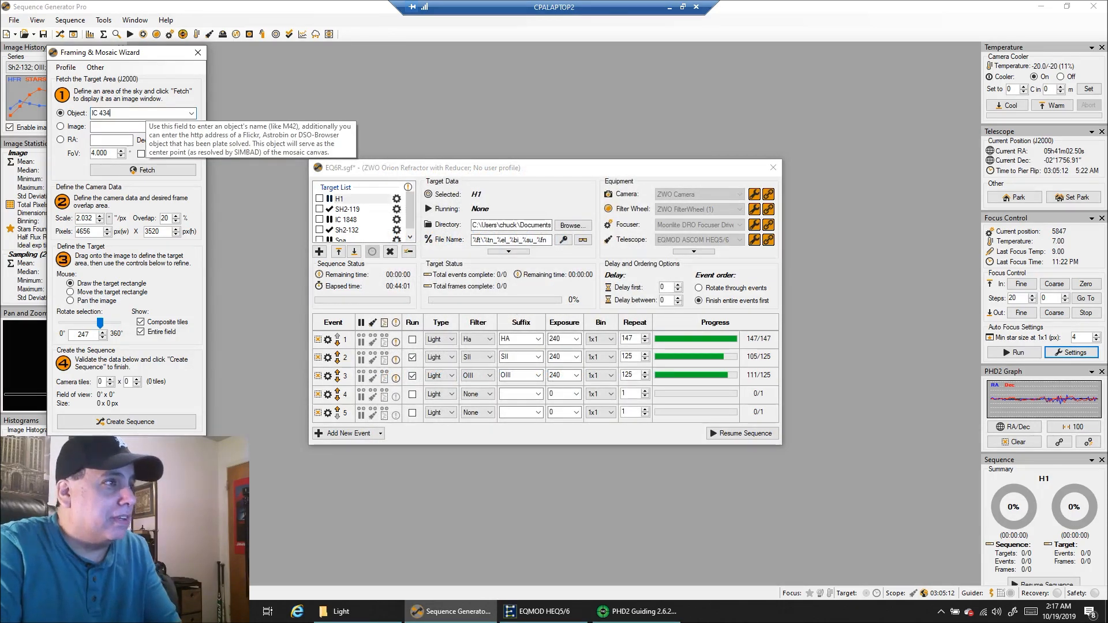
pyautogui.click(143, 170)
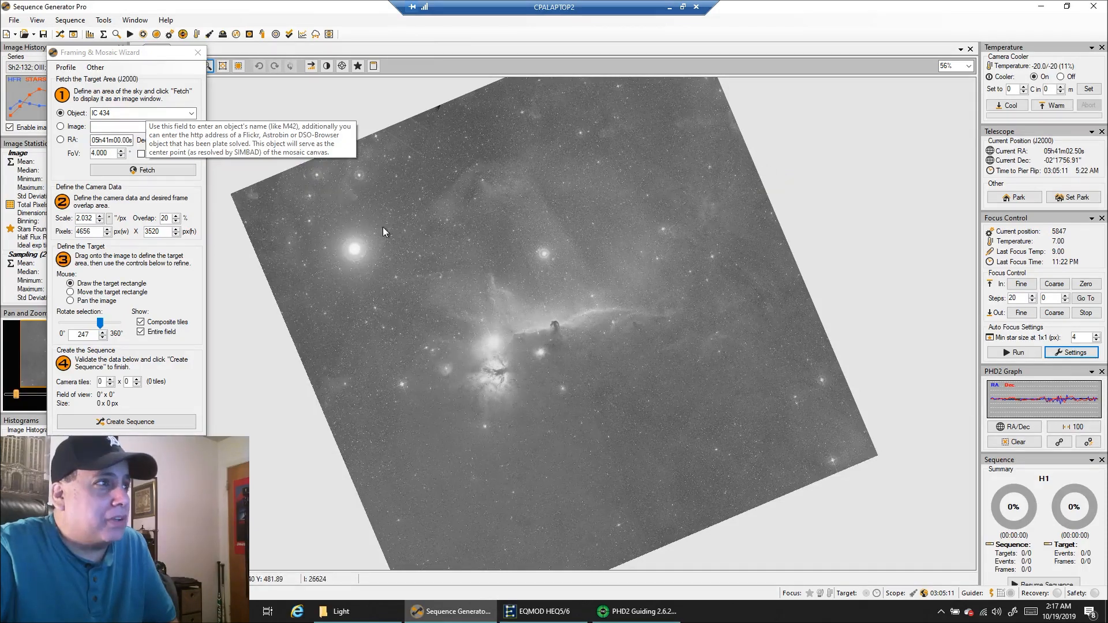
pyautogui.moveTo(381, 215)
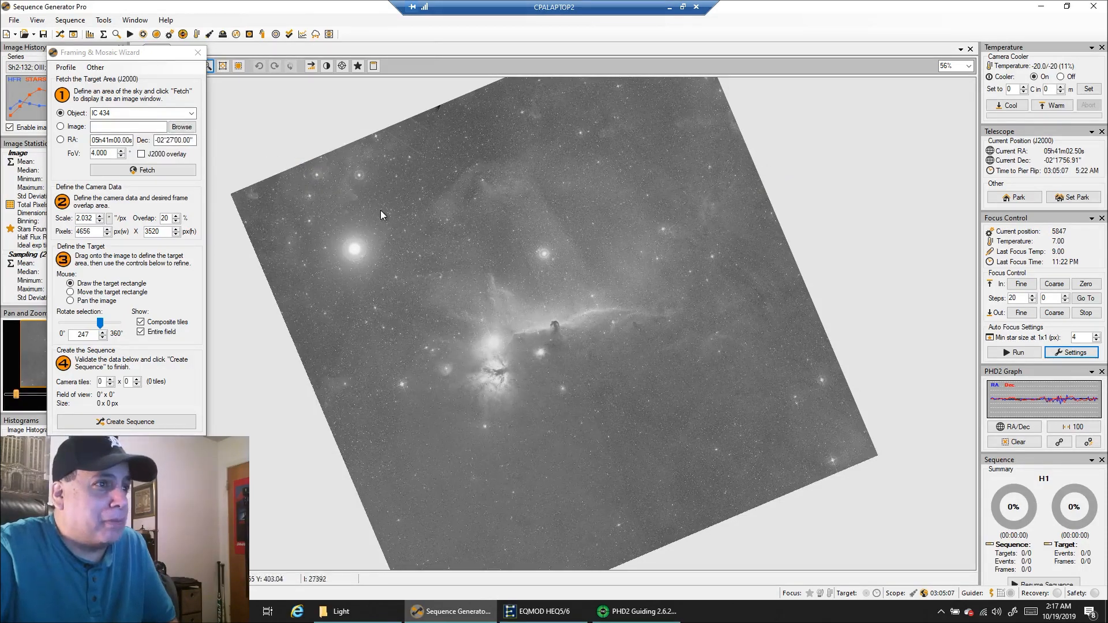
pyautogui.moveTo(396, 219); pyautogui.dragTo(706, 453)
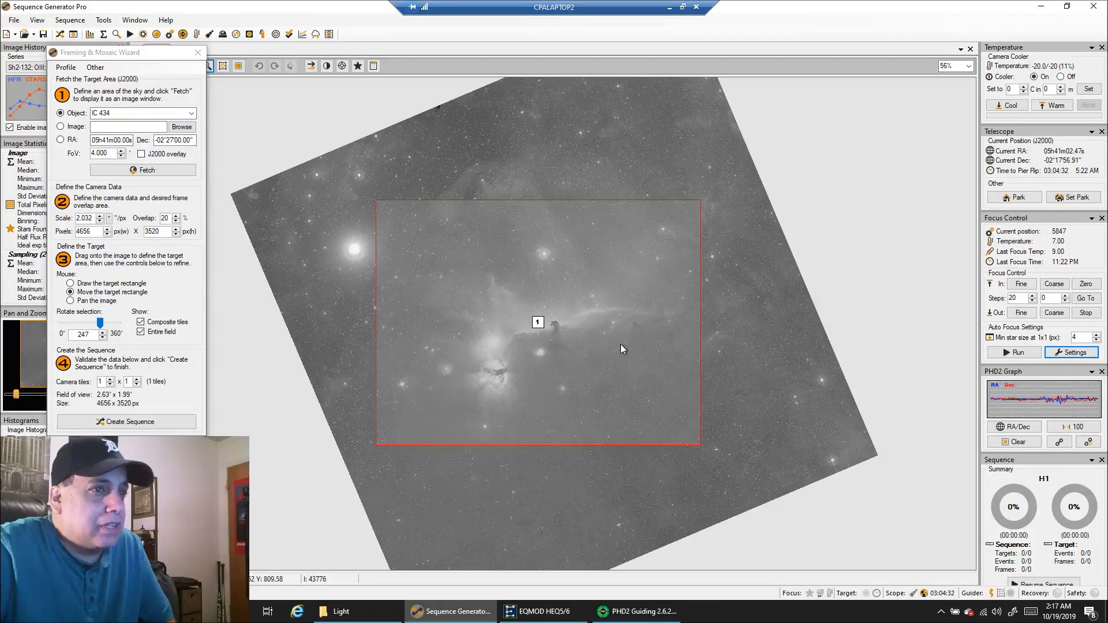
pyautogui.moveTo(535, 359)
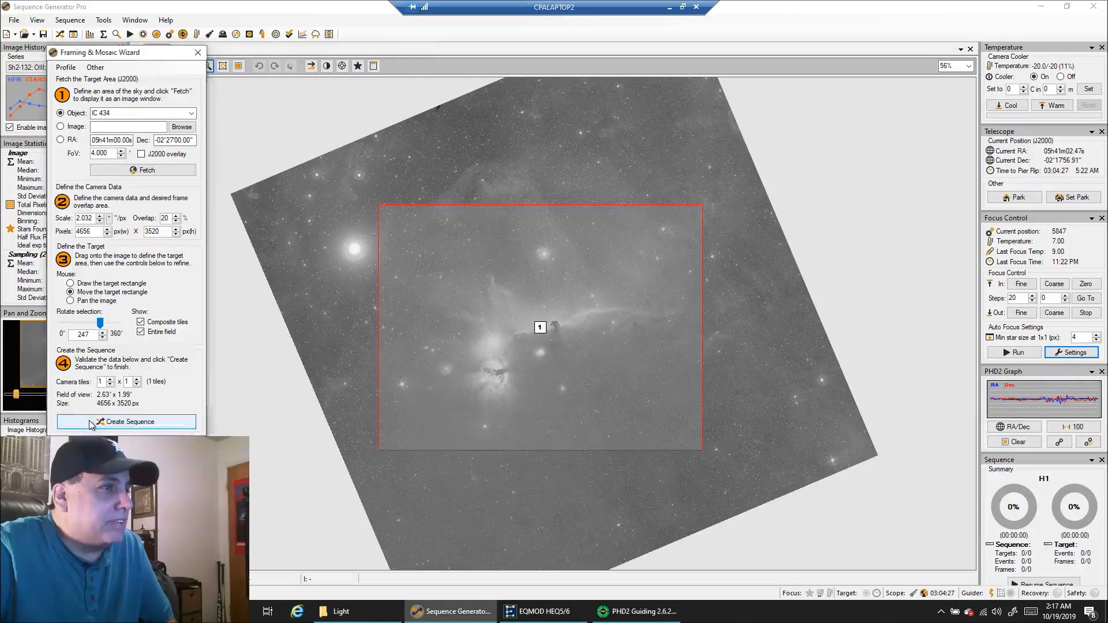
# Step: Create a sequence target named HorseHead from the framed tile, accepting the rotation warning
pyautogui.click(126, 421)
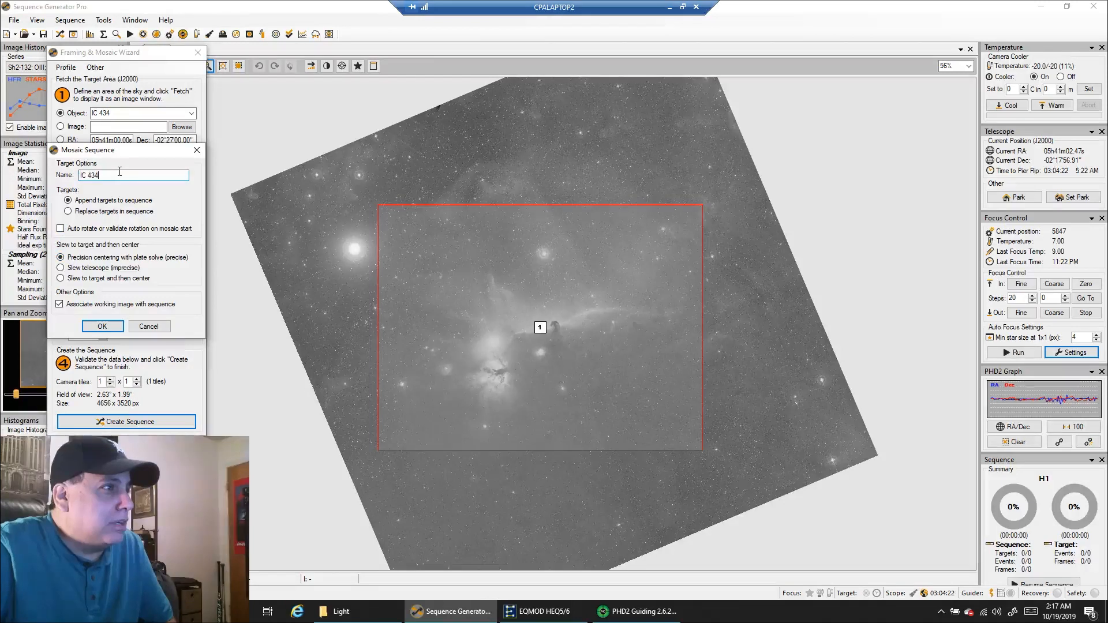
pyautogui.write('HorseHead')
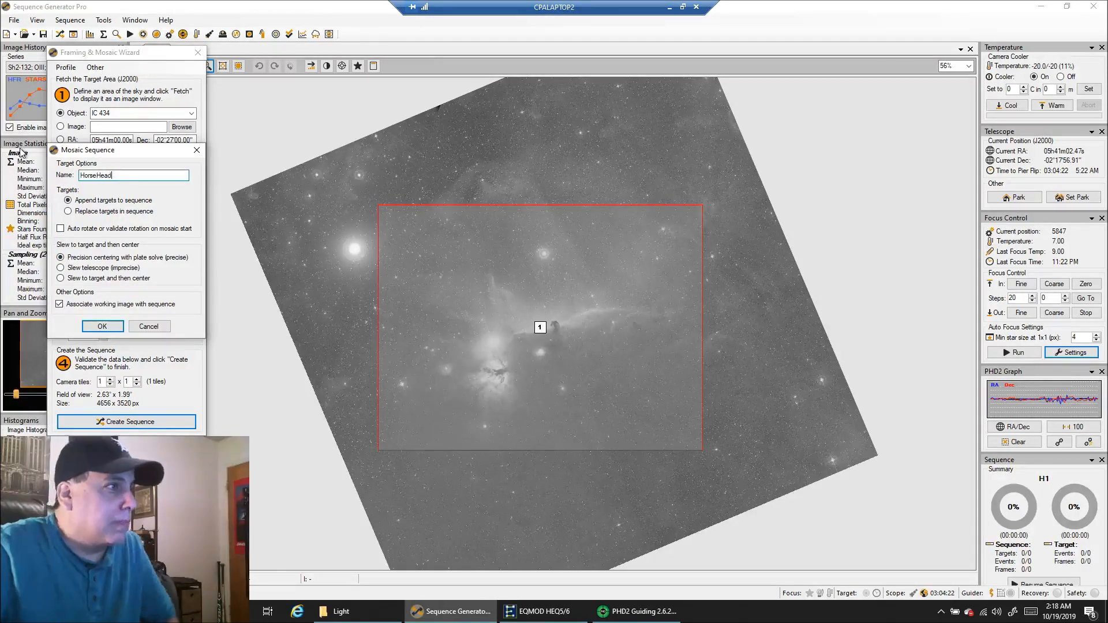
pyautogui.click(126, 421)
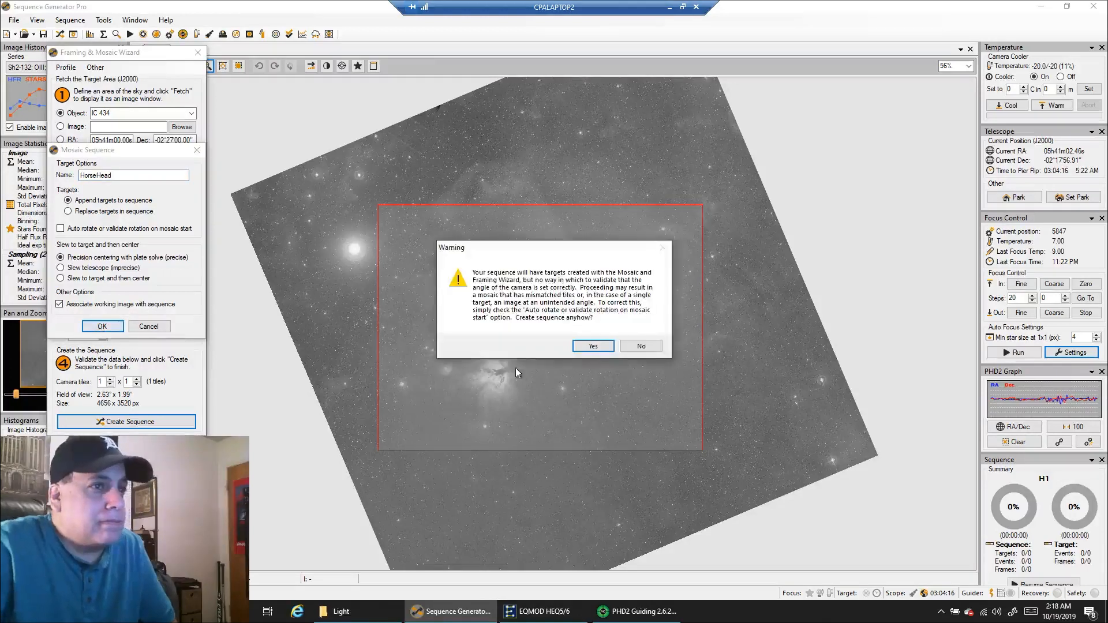
pyautogui.click(594, 345)
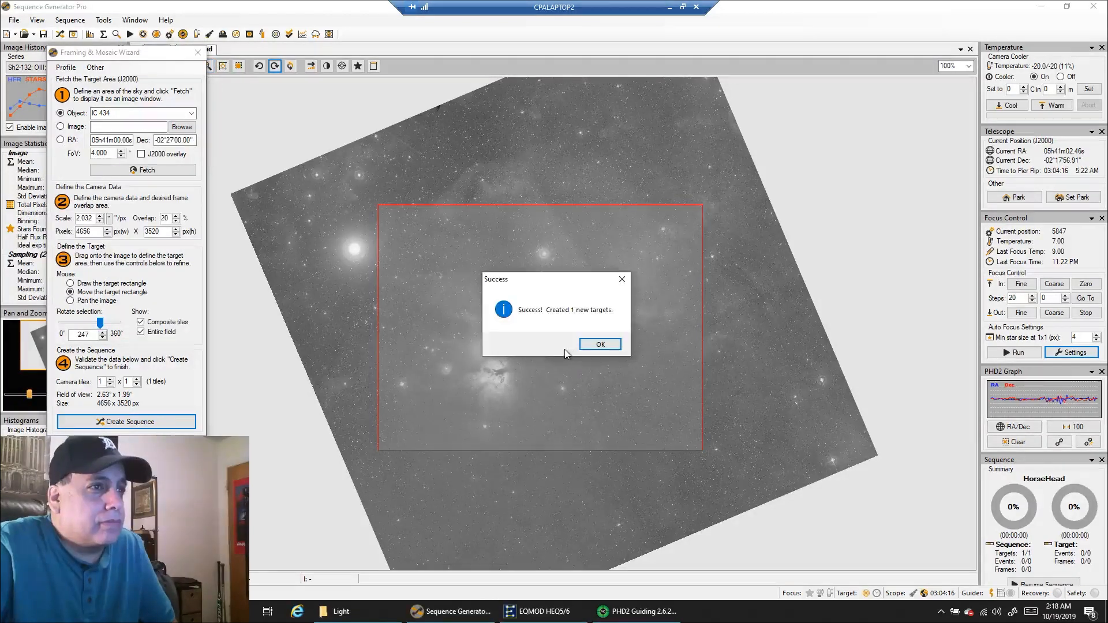
pyautogui.click(600, 344)
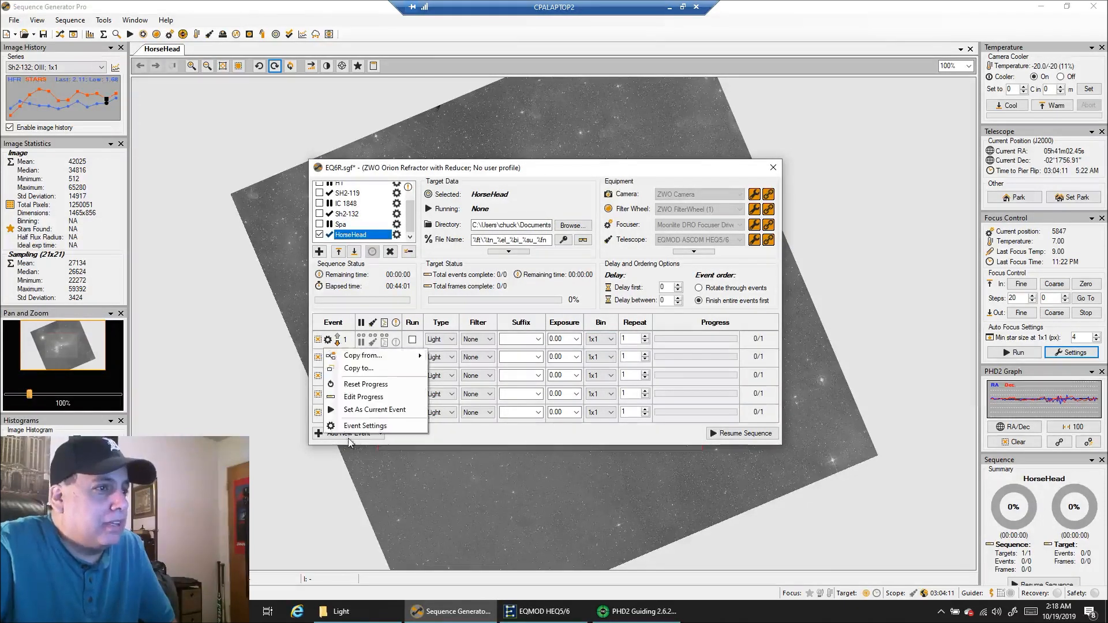
# Step: Set event 1's gain to 139 and offset to 21 in Event Settings
pyautogui.click(365, 426)
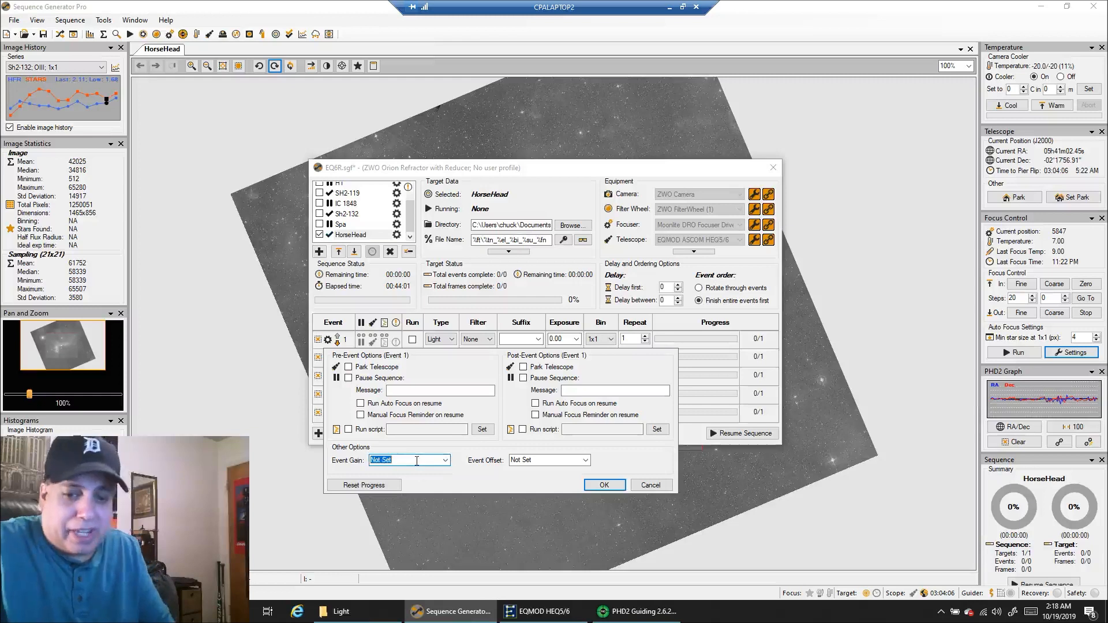
pyautogui.write('139')
pyautogui.click(549, 460)
pyautogui.write('21')
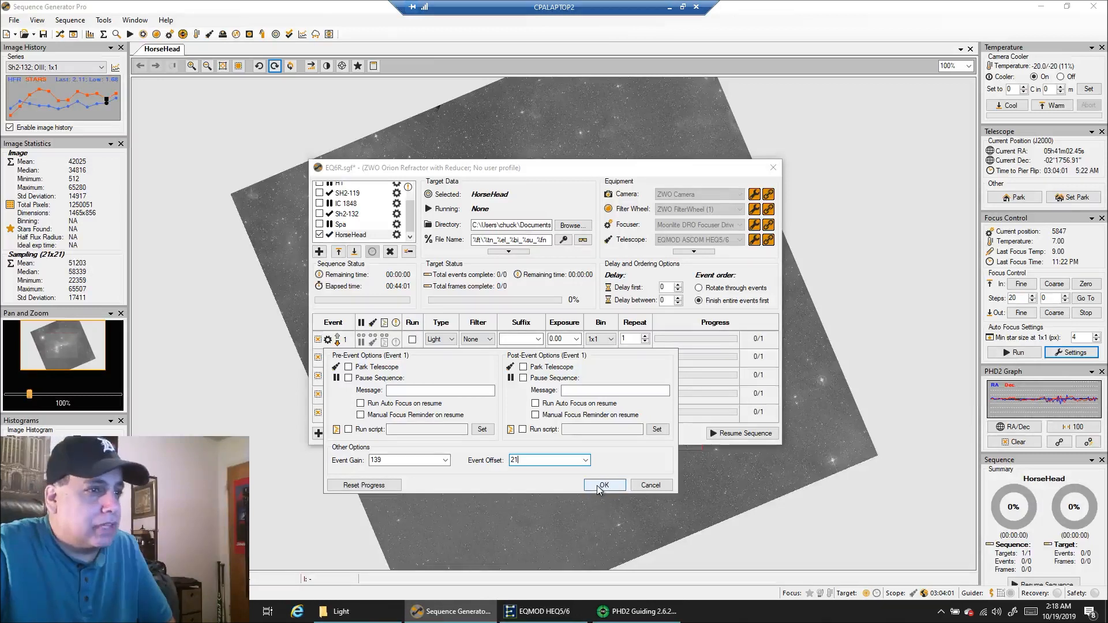
pyautogui.click(604, 485)
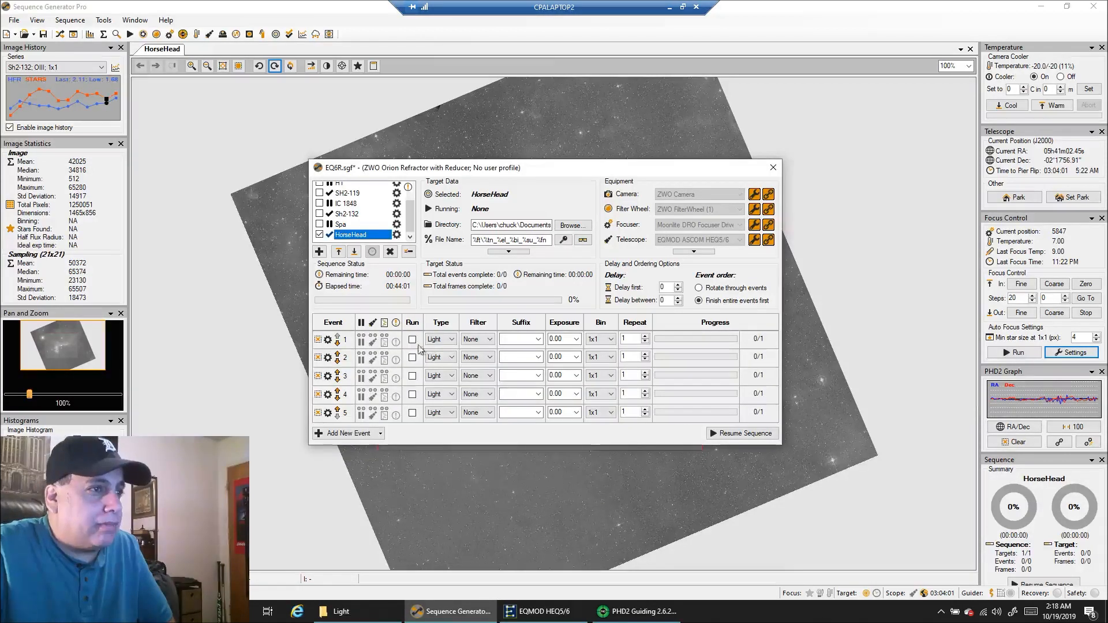
# Step: Enable event 1 as Ha light frames, 240 s exposures with 105 repeats, then open target settings
pyautogui.click(476, 338)
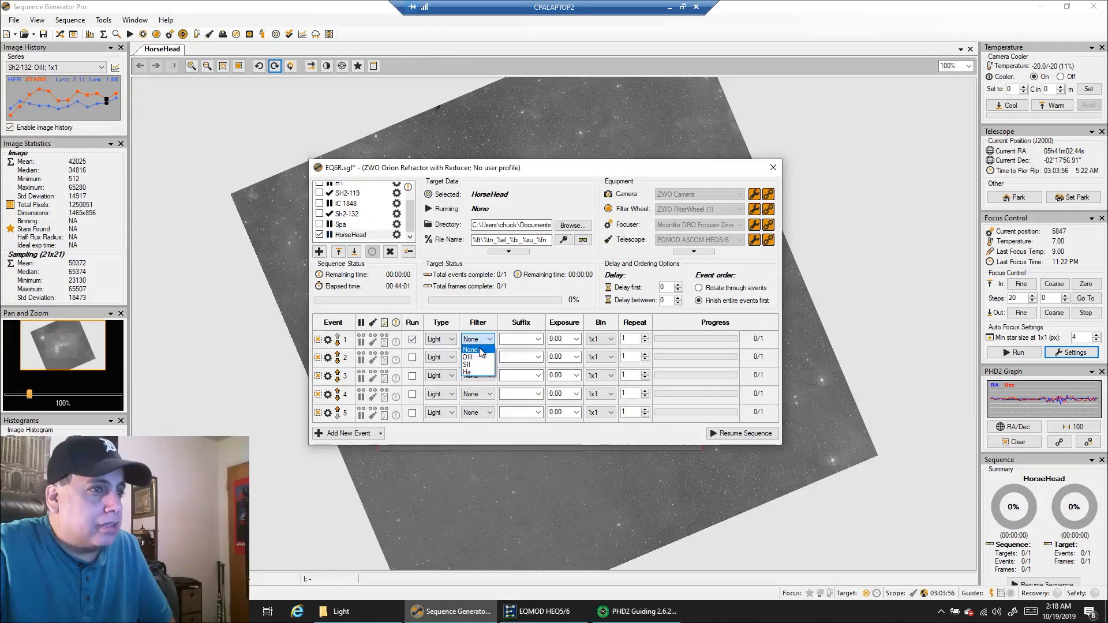
pyautogui.click(466, 372)
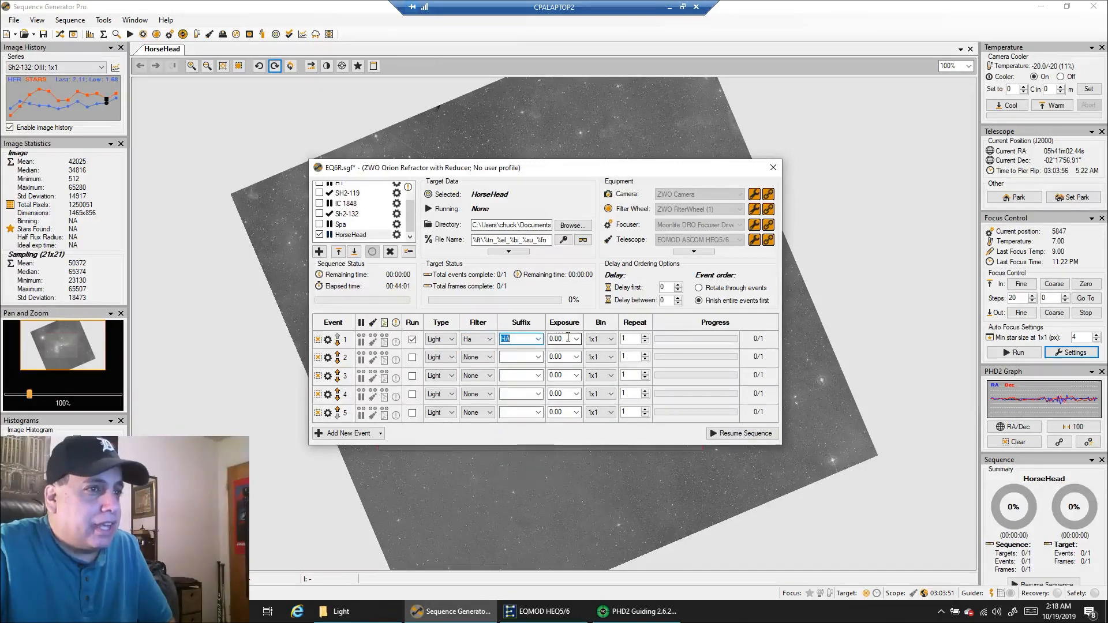
pyautogui.write('24')
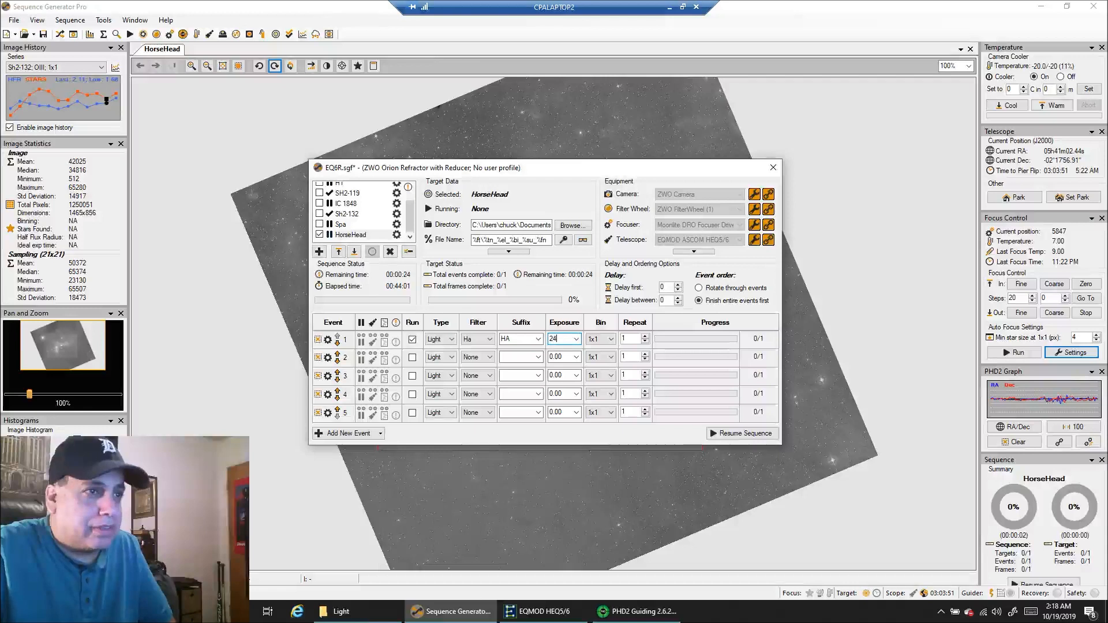
pyautogui.write('240')
pyautogui.click(633, 339)
pyautogui.write('05')
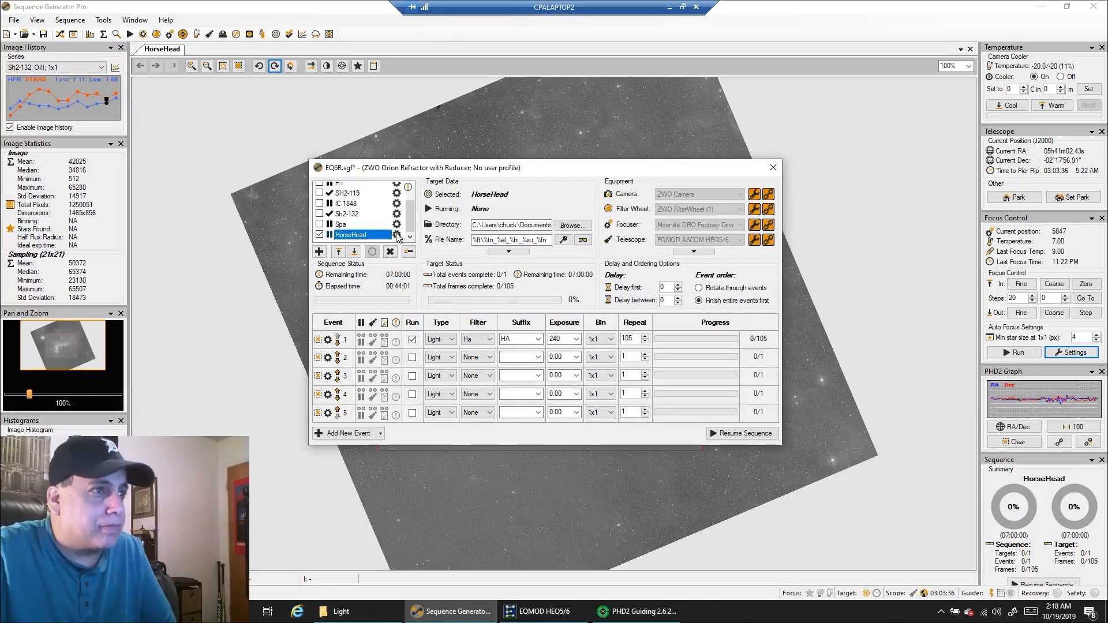
pyautogui.click(396, 234)
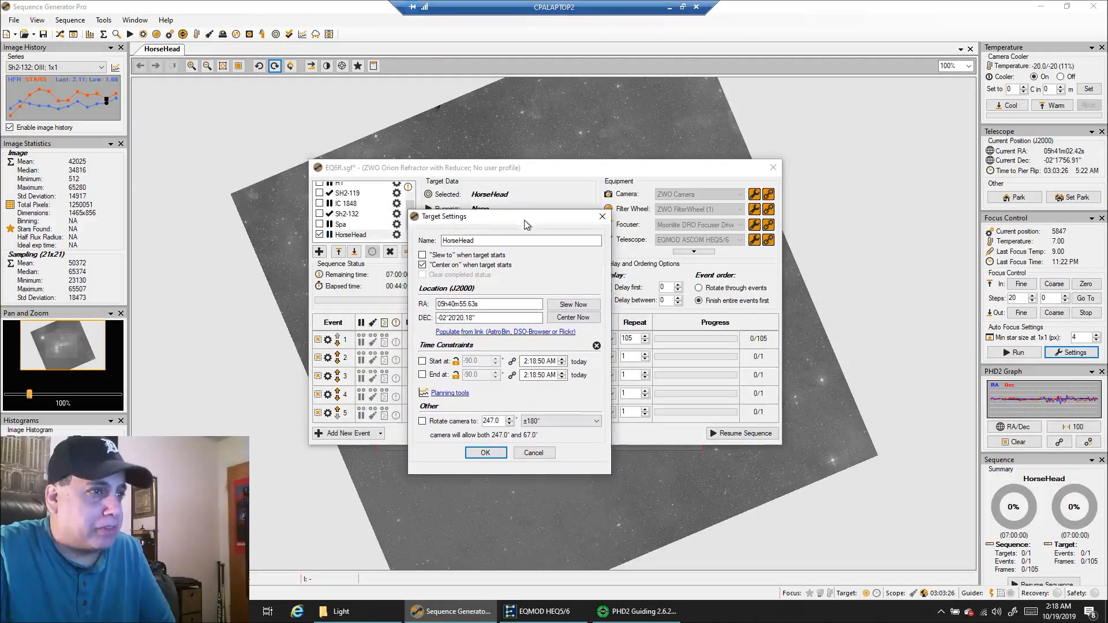
# Step: Enable a start-time constraint and move the HorseHead start to 3:30:00 AM
pyautogui.click(422, 361)
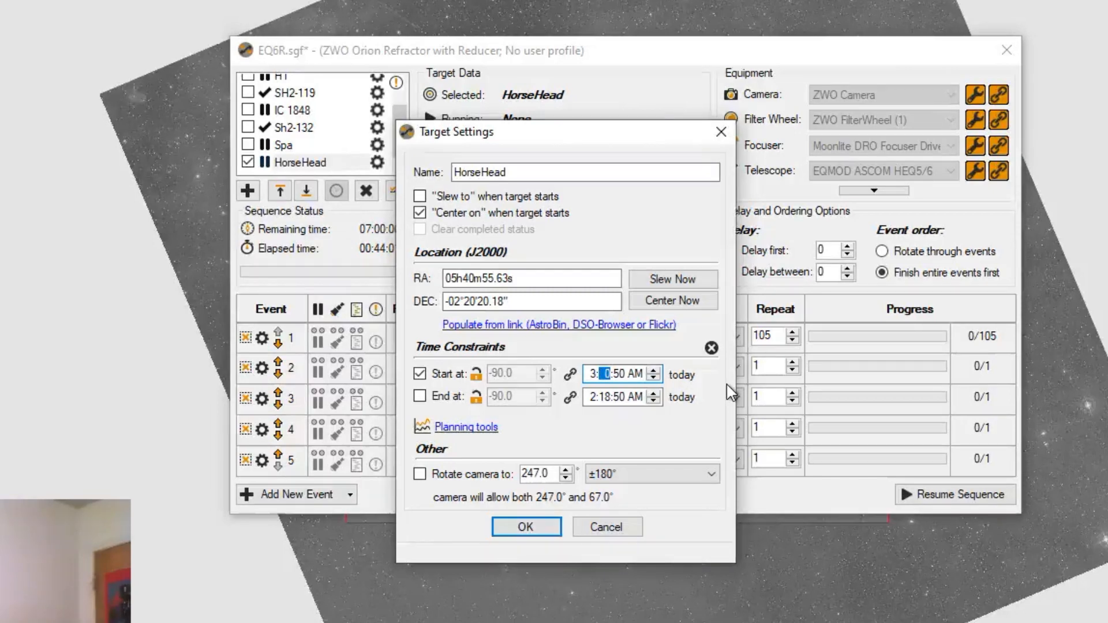
pyautogui.click(656, 370)
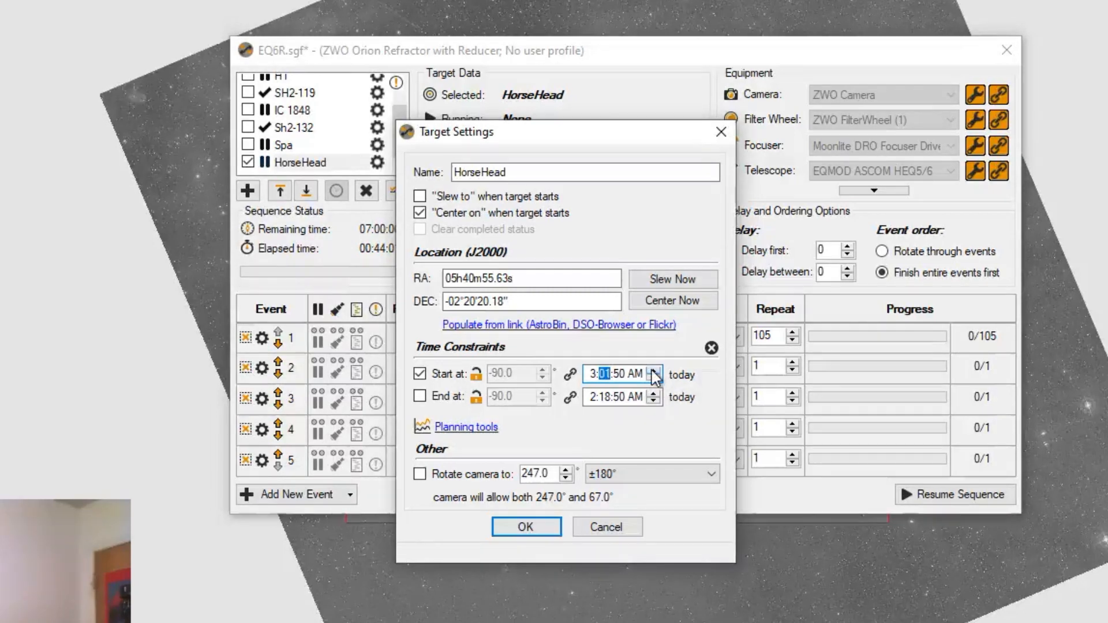
pyautogui.click(655, 369)
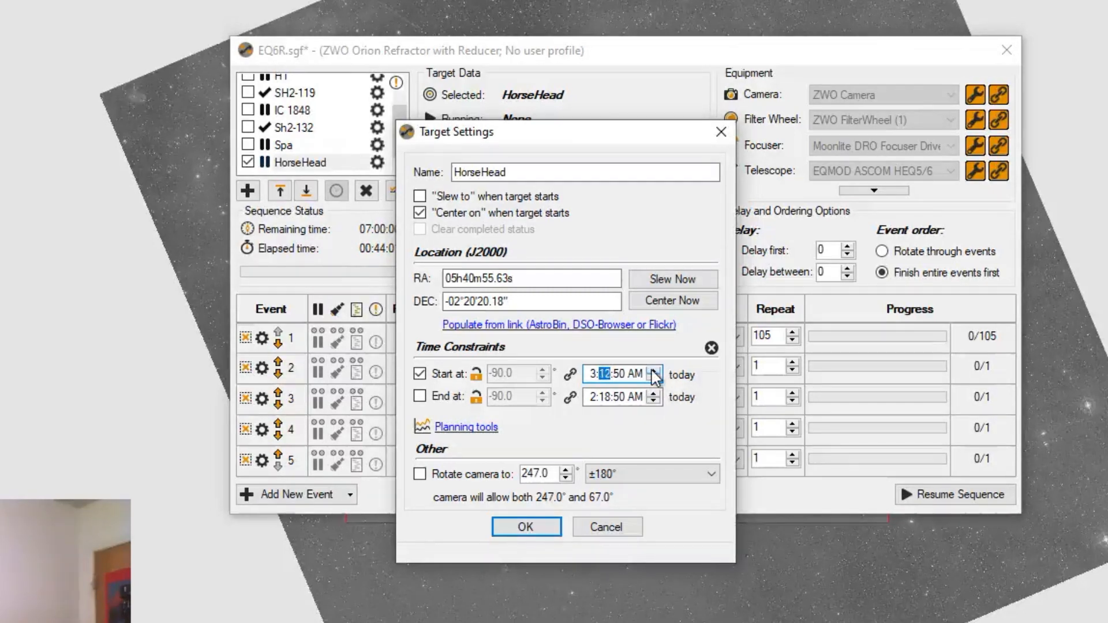
pyautogui.click(656, 370)
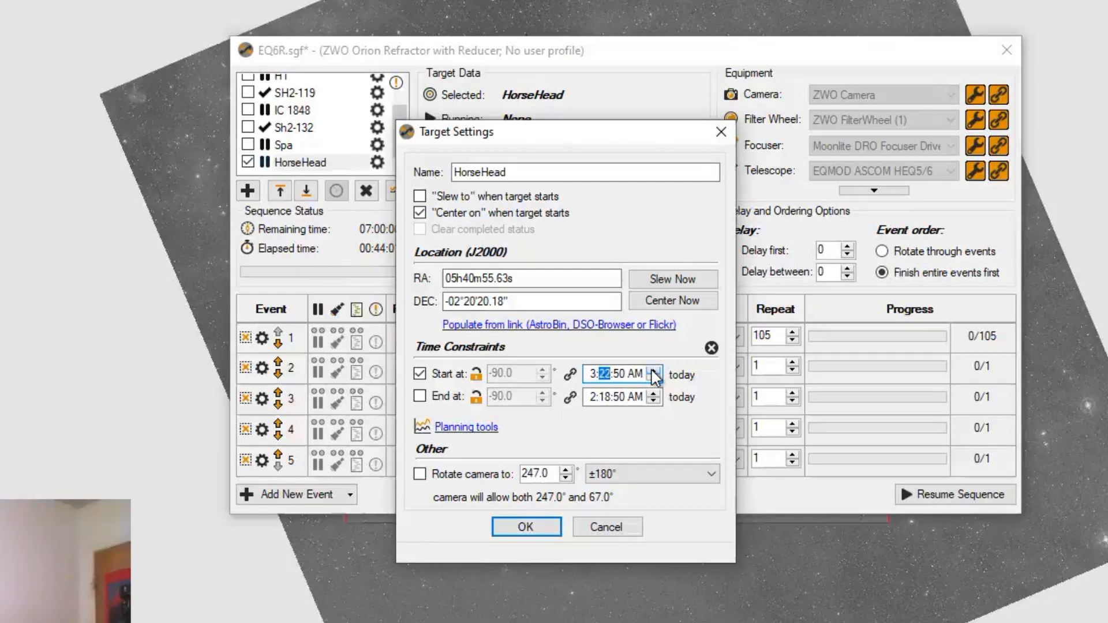
pyautogui.click(655, 370)
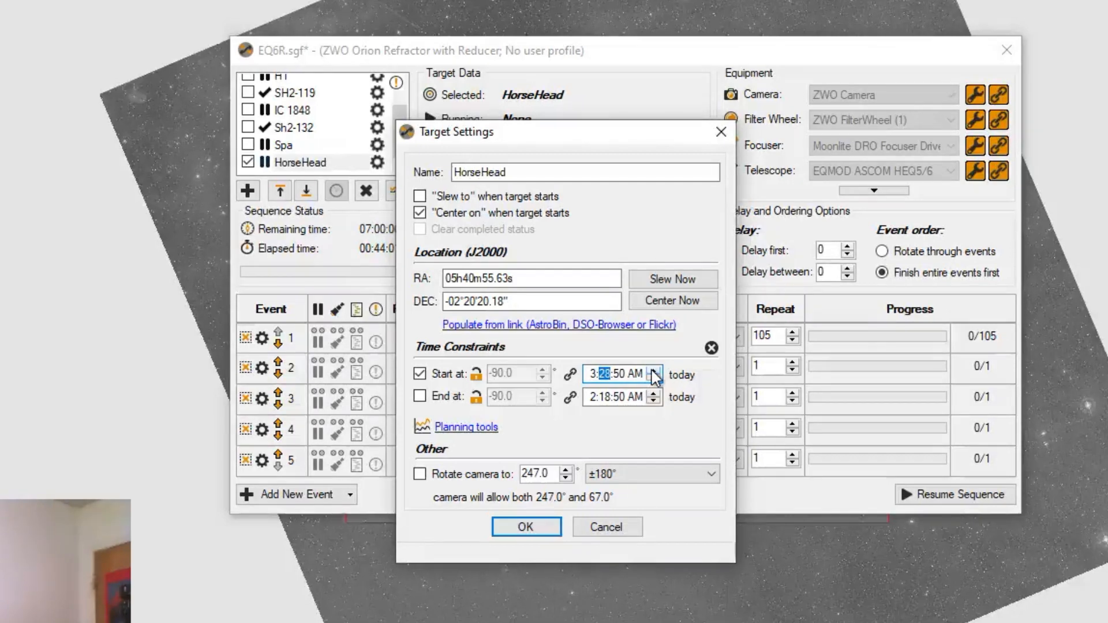
pyautogui.click(654, 369)
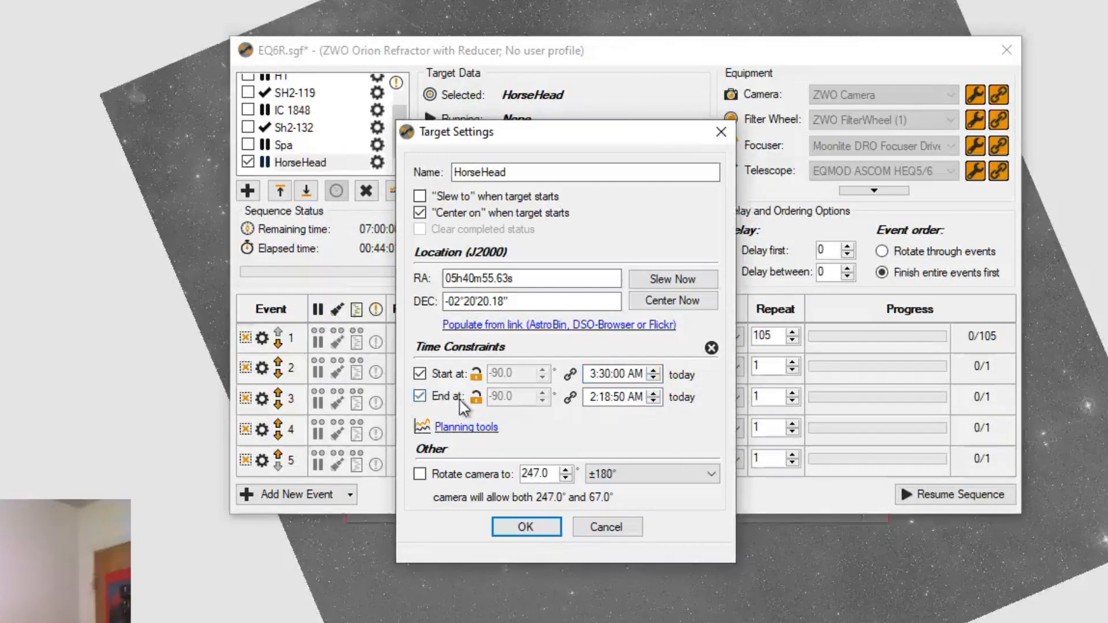
# Step: Lower the HorseHead end time to 7:00:50 AM and confirm the target settings
pyautogui.click(614, 397)
pyautogui.write('7')
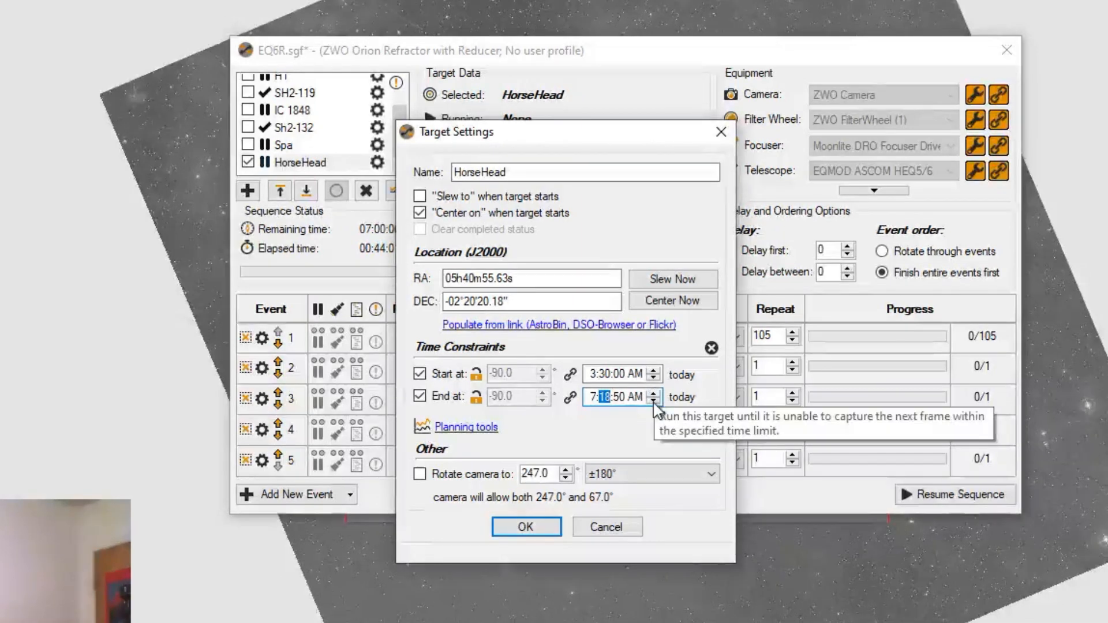
pyautogui.click(653, 402)
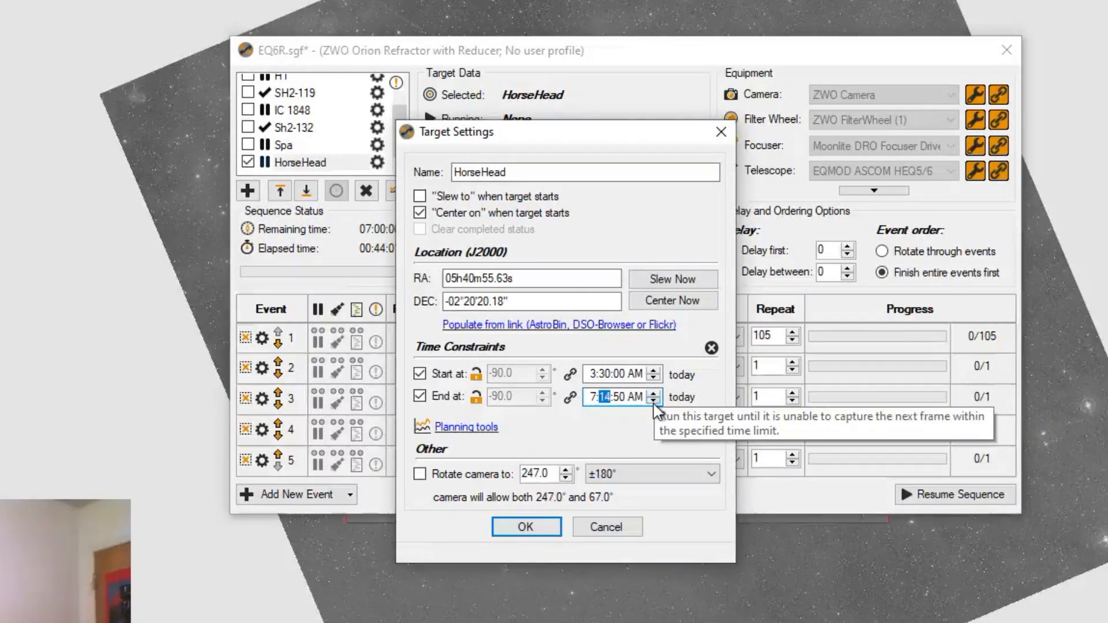
pyautogui.click(655, 402)
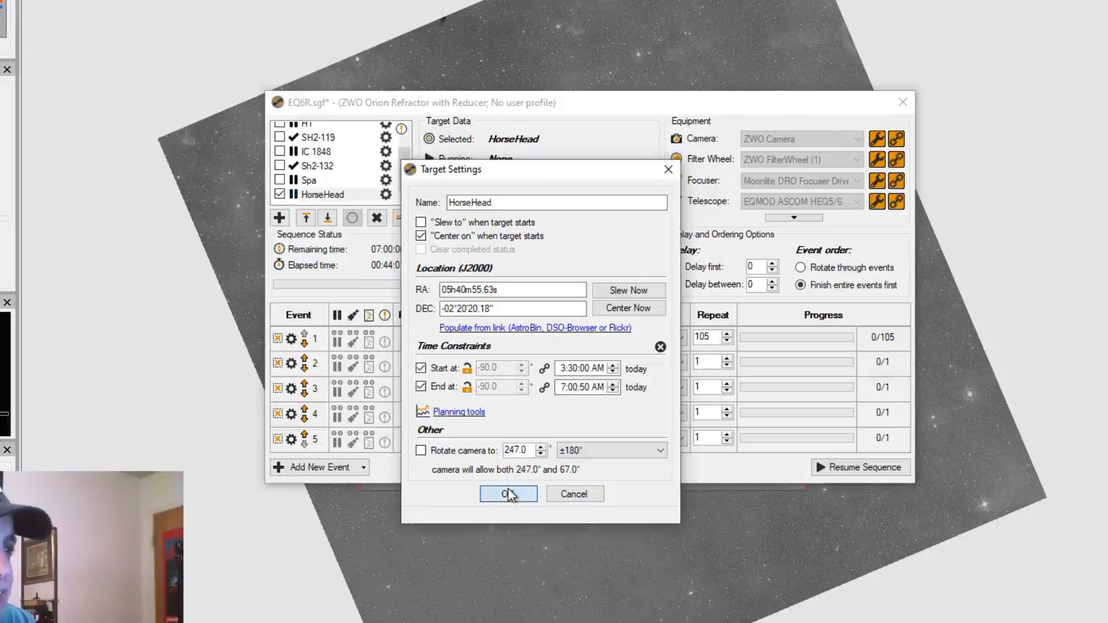
pyautogui.click(507, 494)
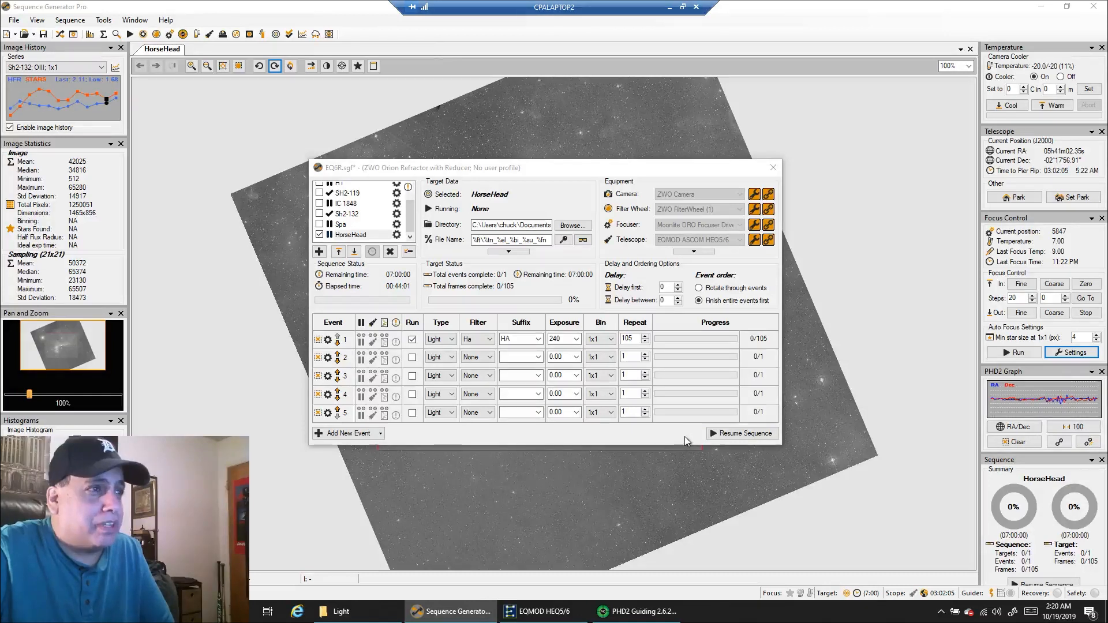
pyautogui.moveTo(662, 438)
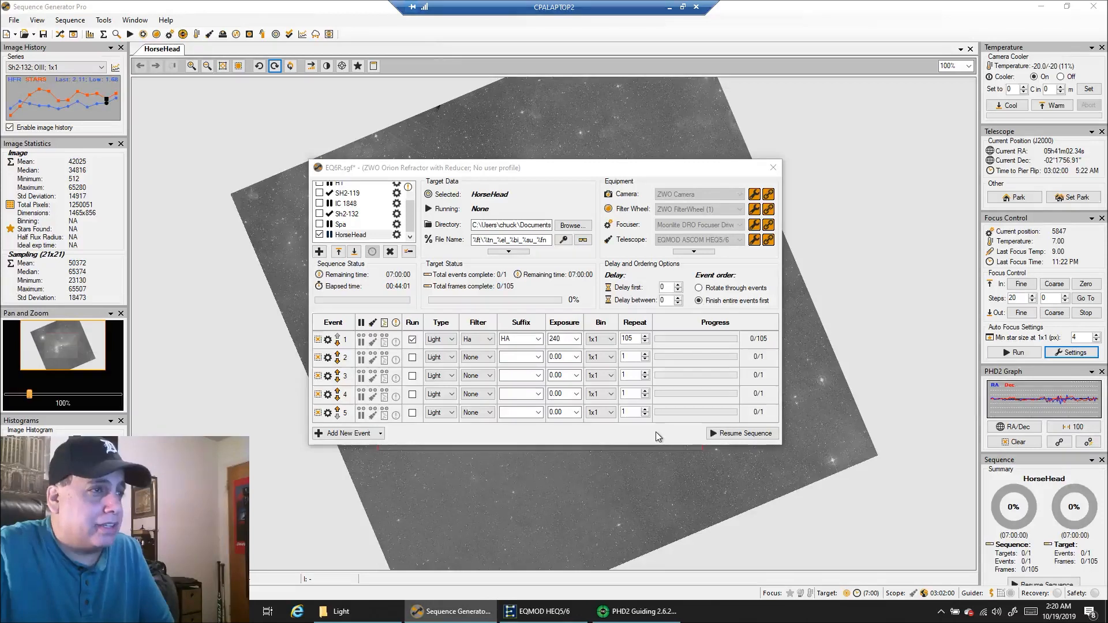
pyautogui.moveTo(725, 433)
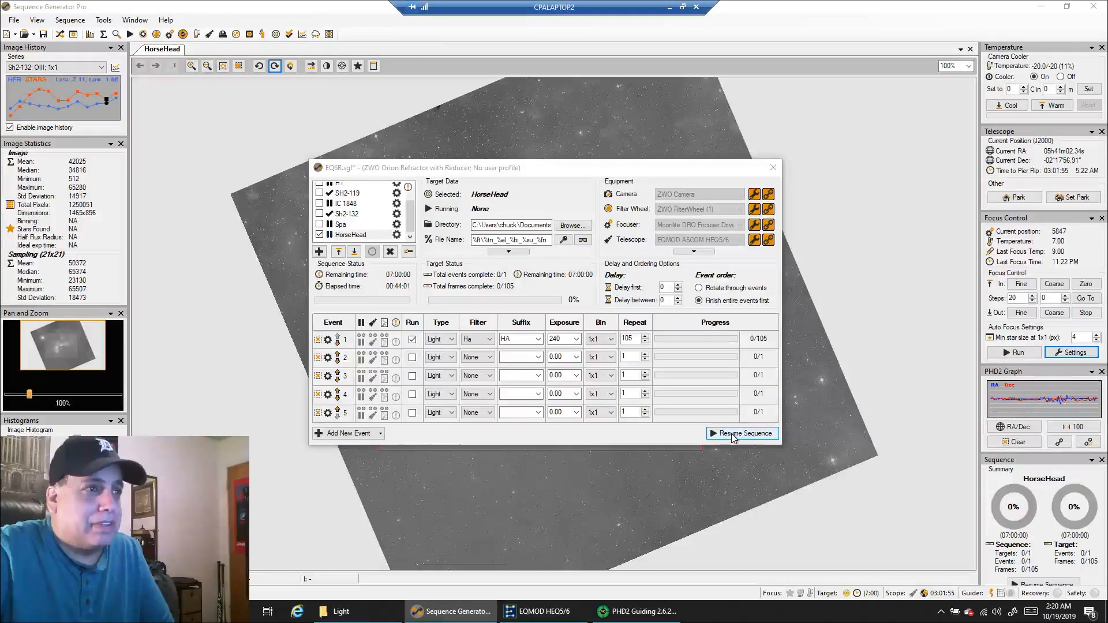
# Step: Resume the sequence so HorseHead starts imaging
pyautogui.click(742, 434)
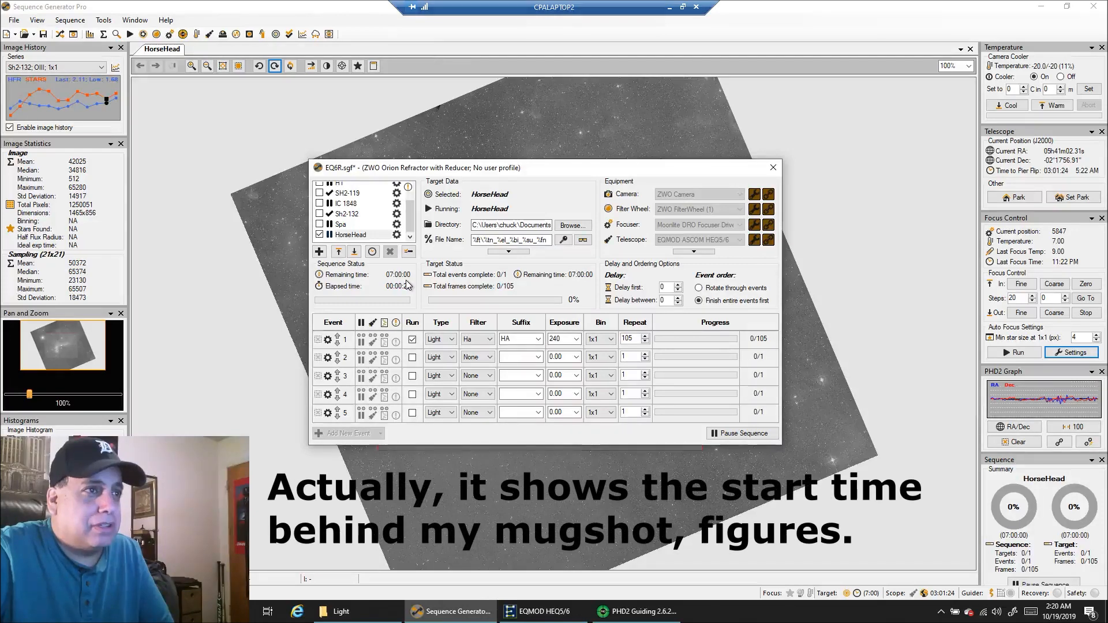
pyautogui.moveTo(443, 292)
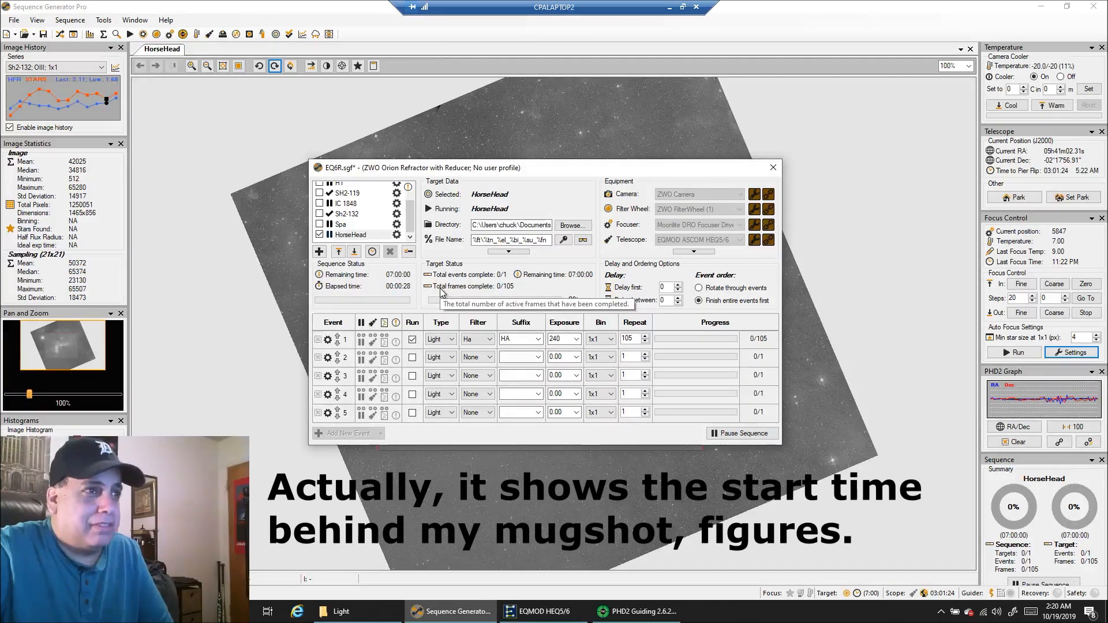
pyautogui.moveTo(544, 288)
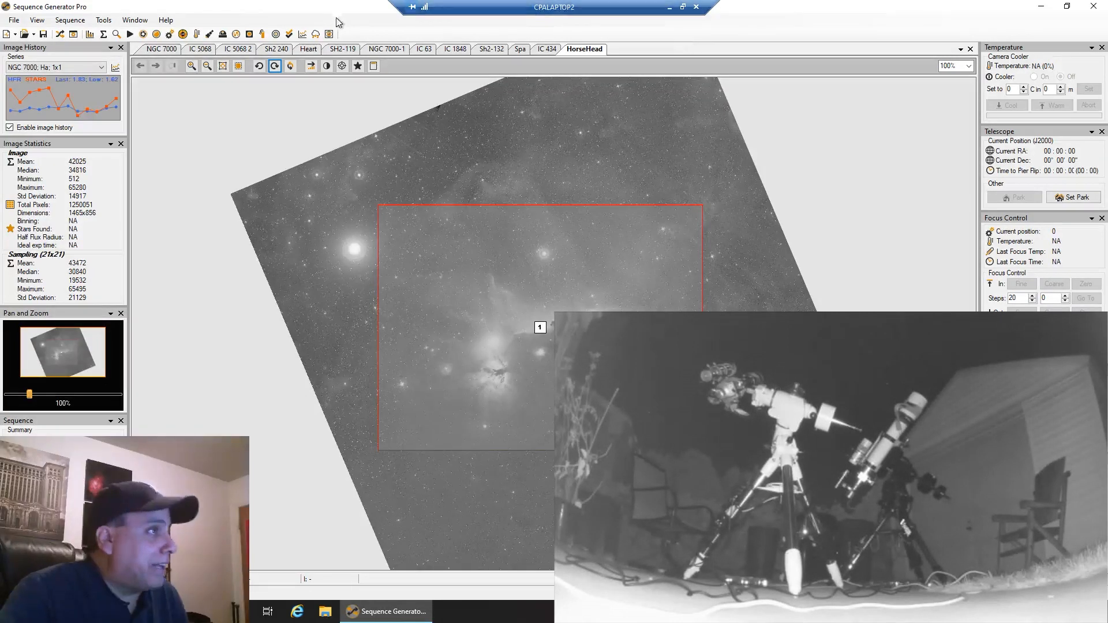
# Step: Switch the Image History panel to the Image History Detail list
pyautogui.click(111, 47)
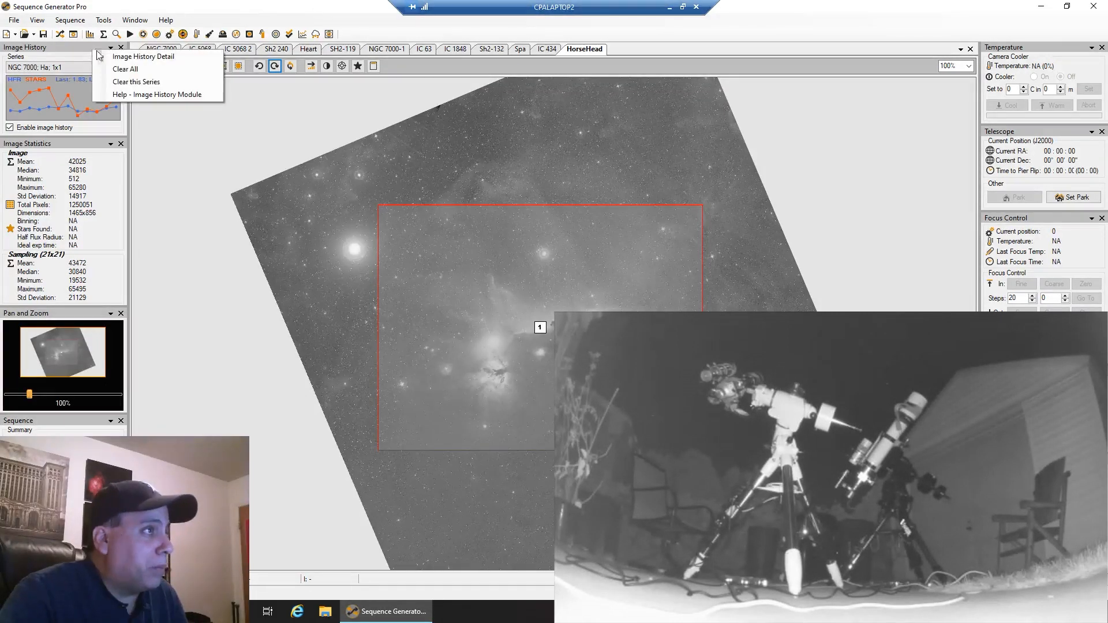
pyautogui.moveTo(123, 56)
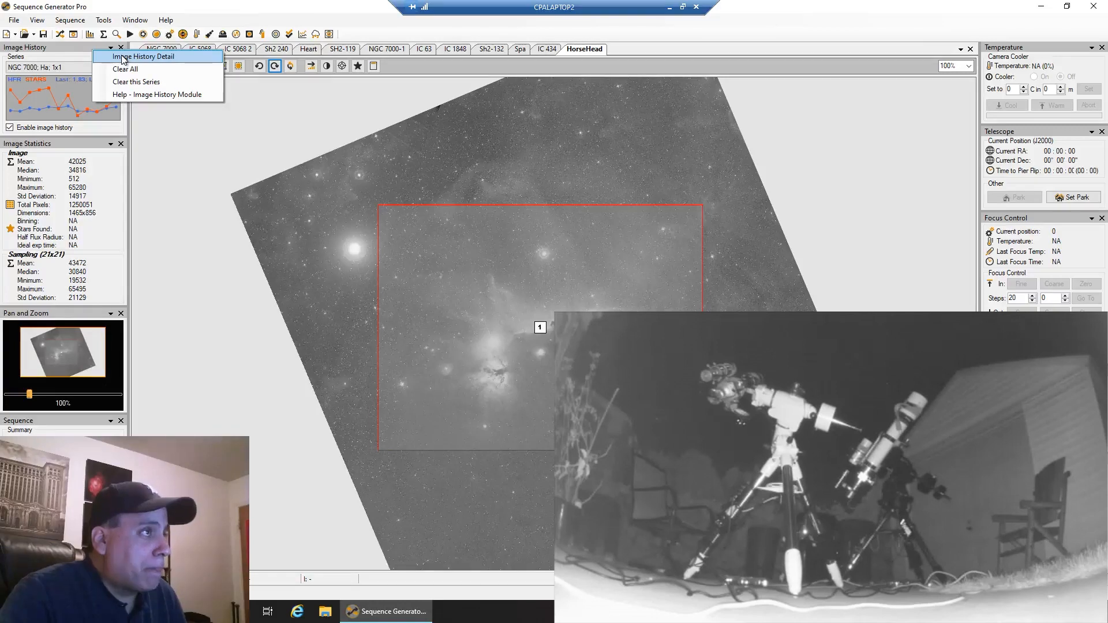
pyautogui.click(148, 56)
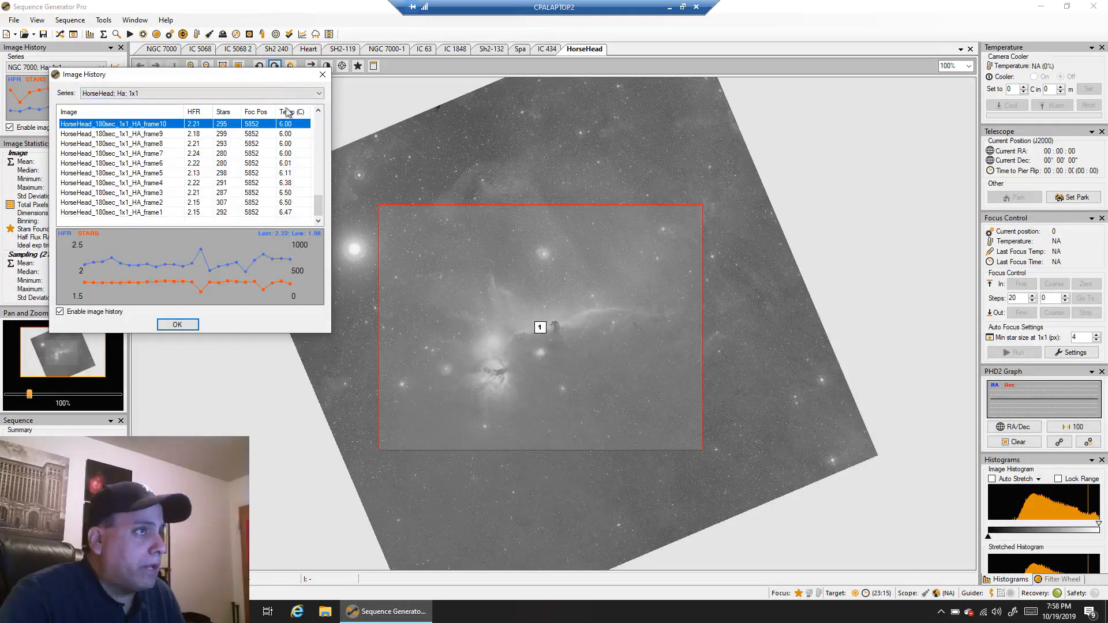
# Step: Open HorseHead_180sec_1x1_HA_frame1 from the end of the Image History list
pyautogui.moveTo(191, 74); pyautogui.dragTo(295, 135)
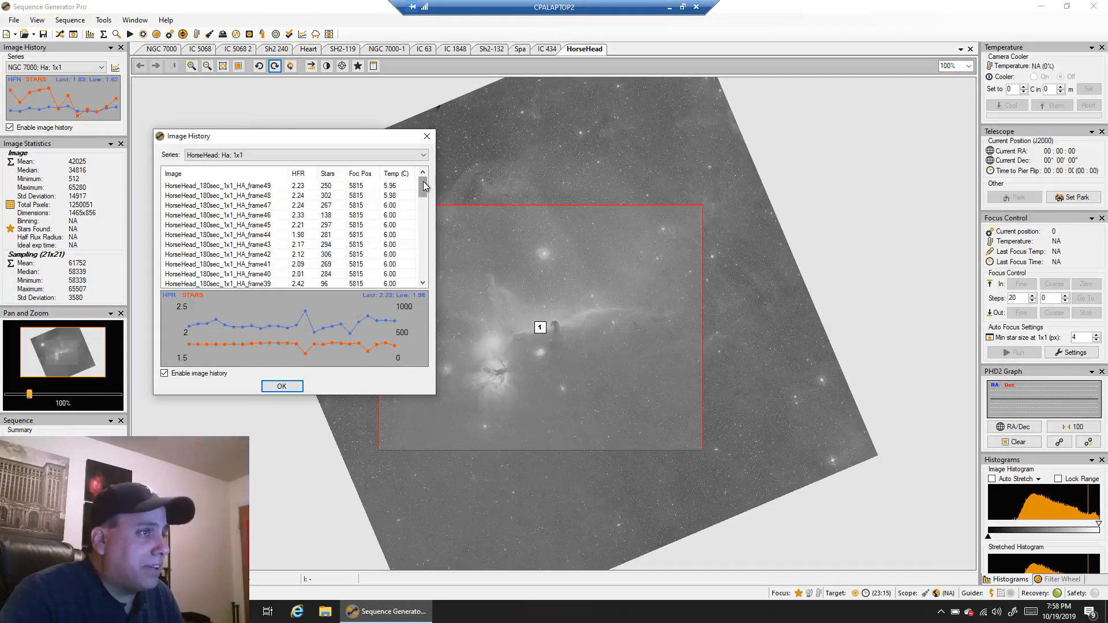
pyautogui.scroll(-3)
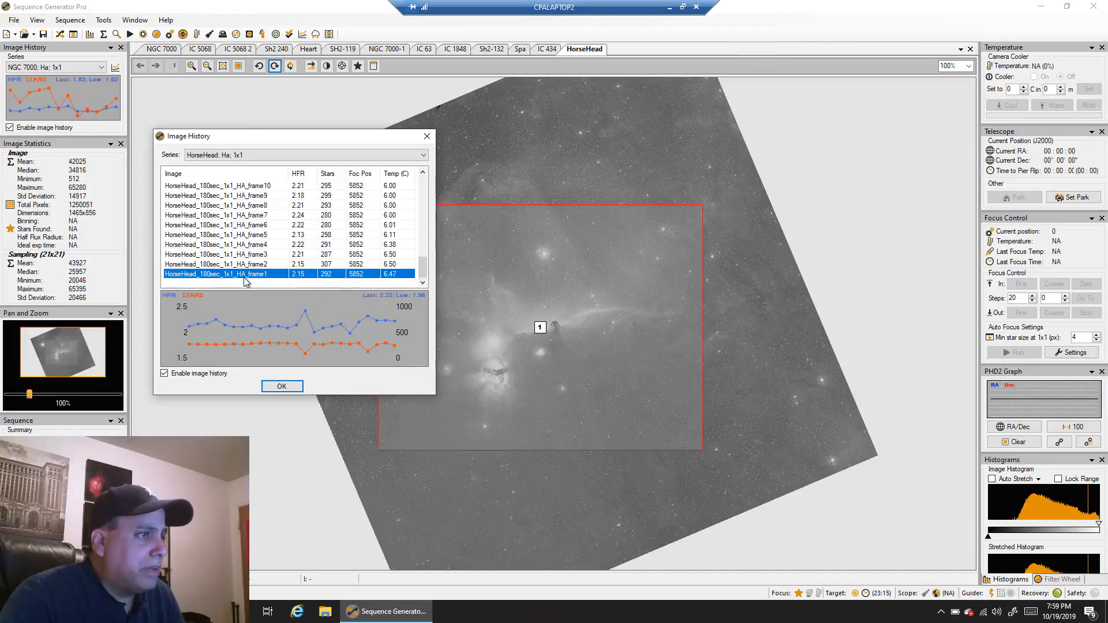
pyautogui.doubleClick(223, 274)
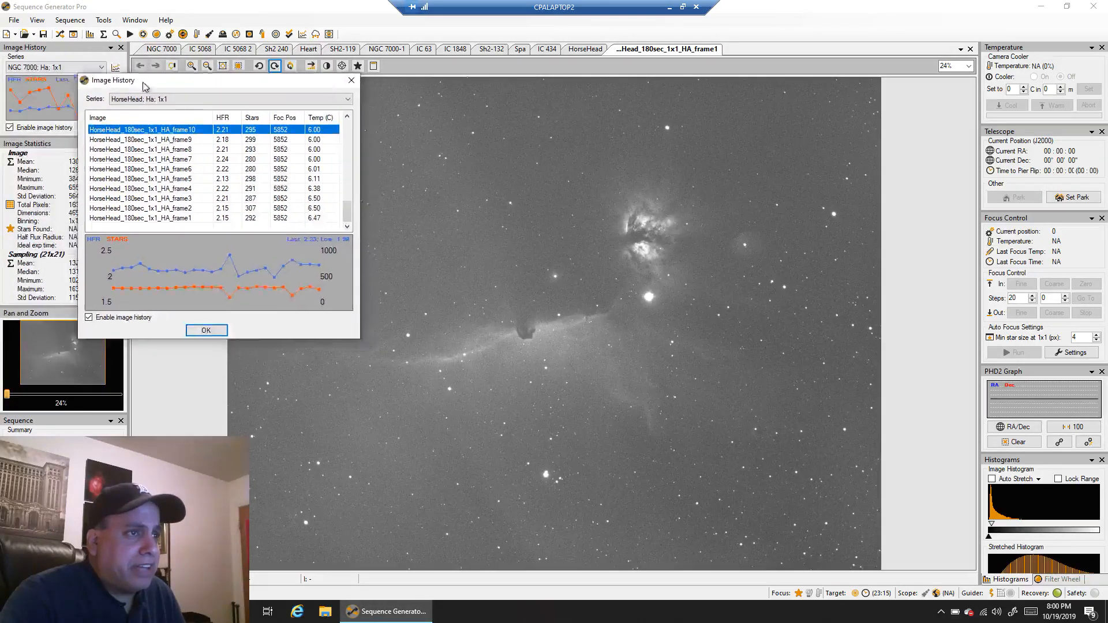
# Step: Open frames 39 and 46 from Image History and apply Auto Stretch - Medium to frame46
pyautogui.moveTo(142, 80); pyautogui.dragTo(255, 113)
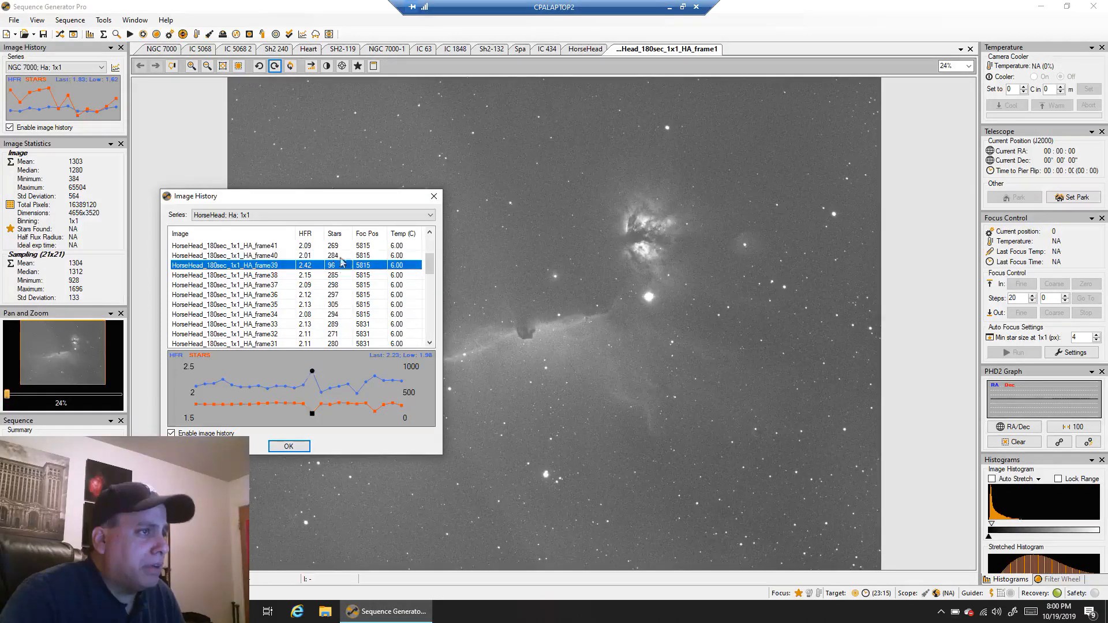
pyautogui.click(236, 275)
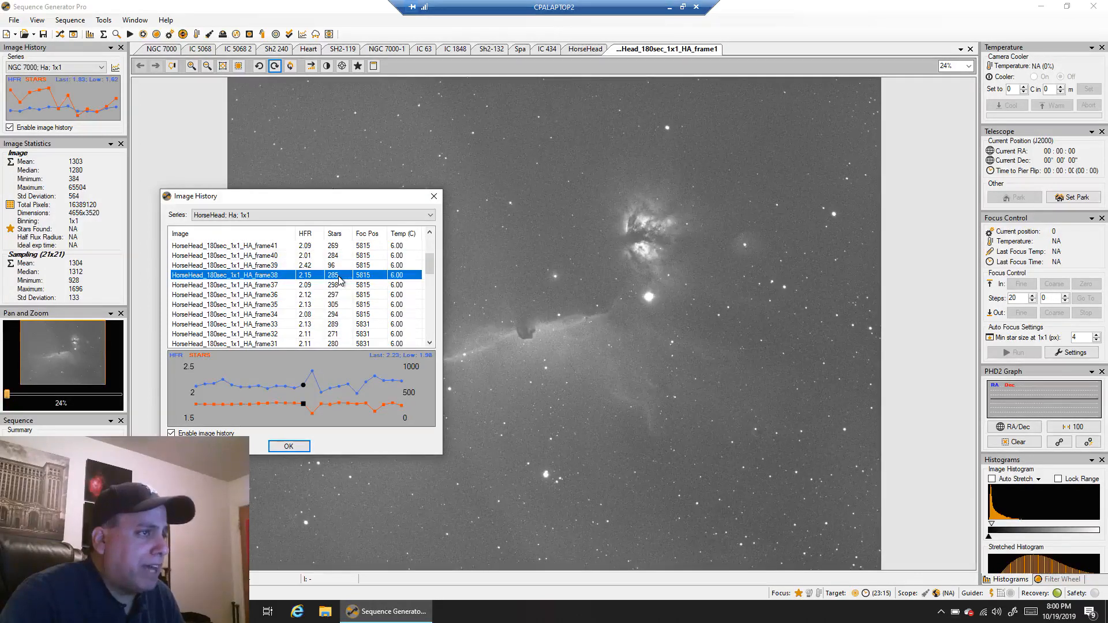
pyautogui.click(224, 265)
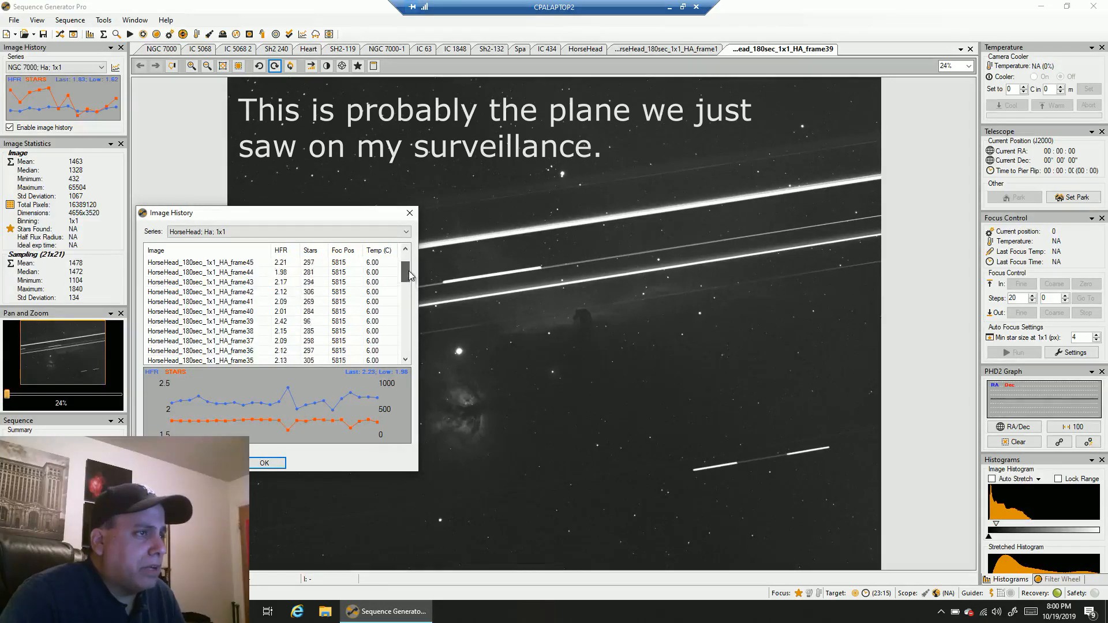
pyautogui.click(206, 272)
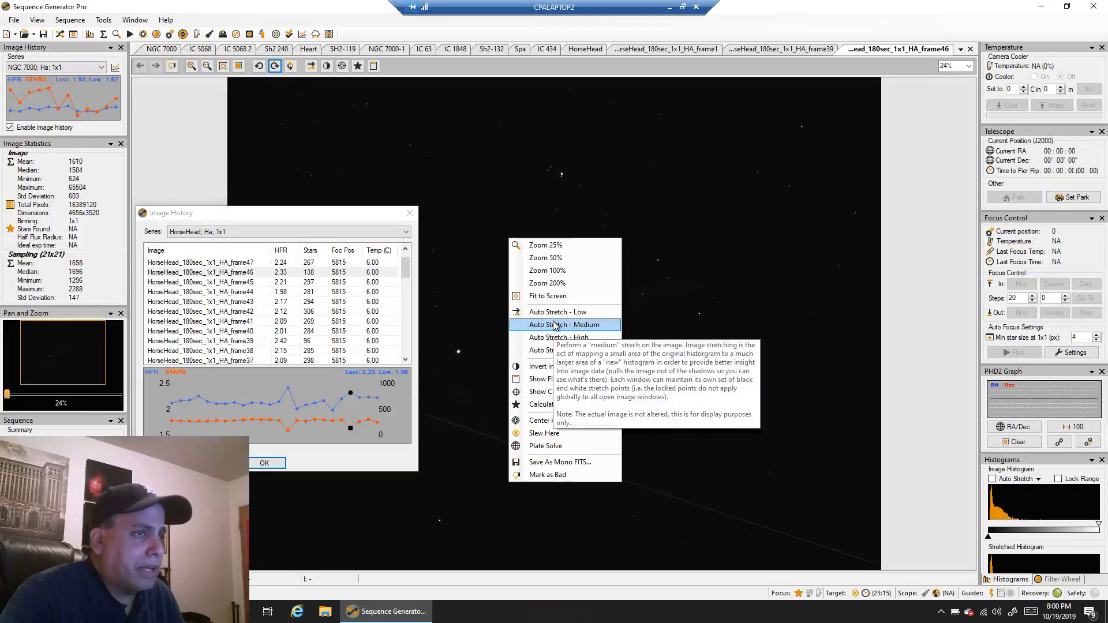
pyautogui.click(564, 324)
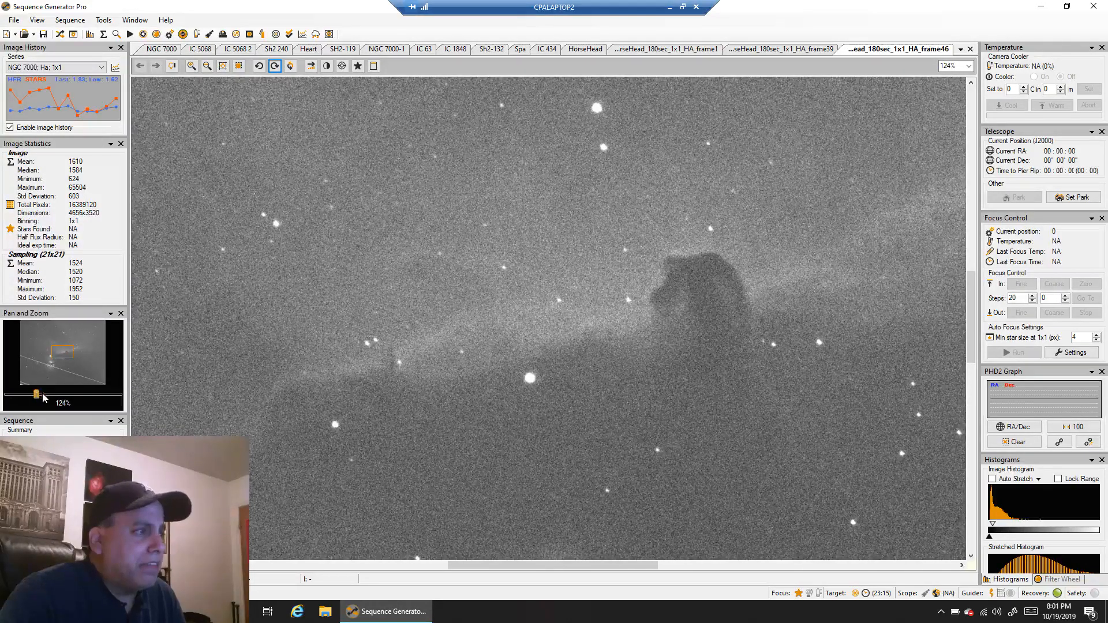
# Step: Return to frame1 and zoom in on the Horsehead, then ease out toward the Flame Nebula
pyautogui.click(206, 66)
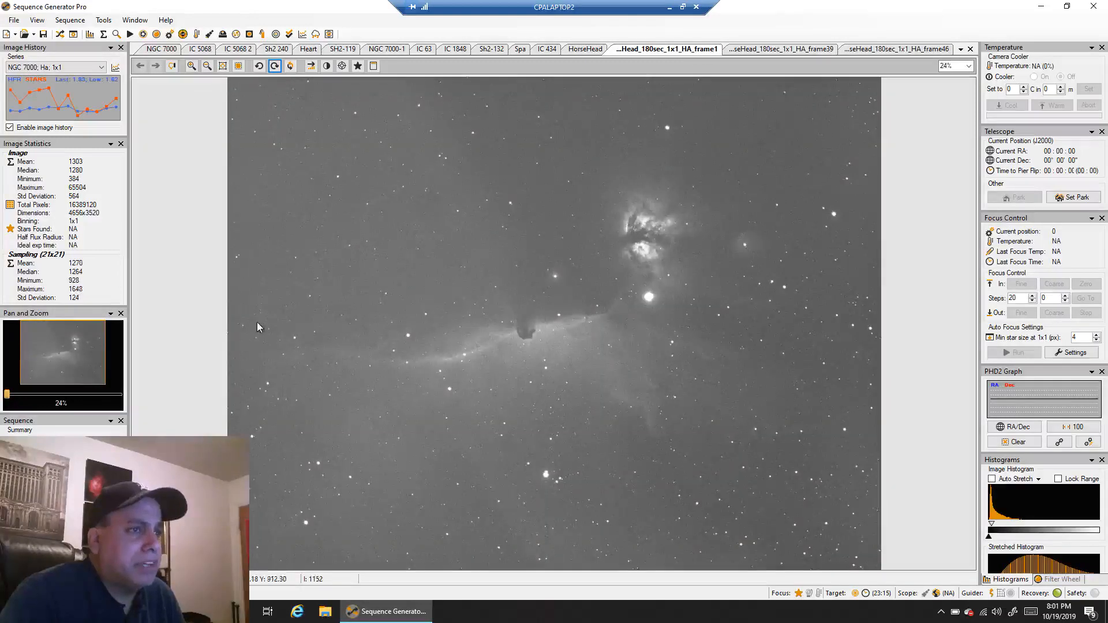
pyautogui.click(175, 65)
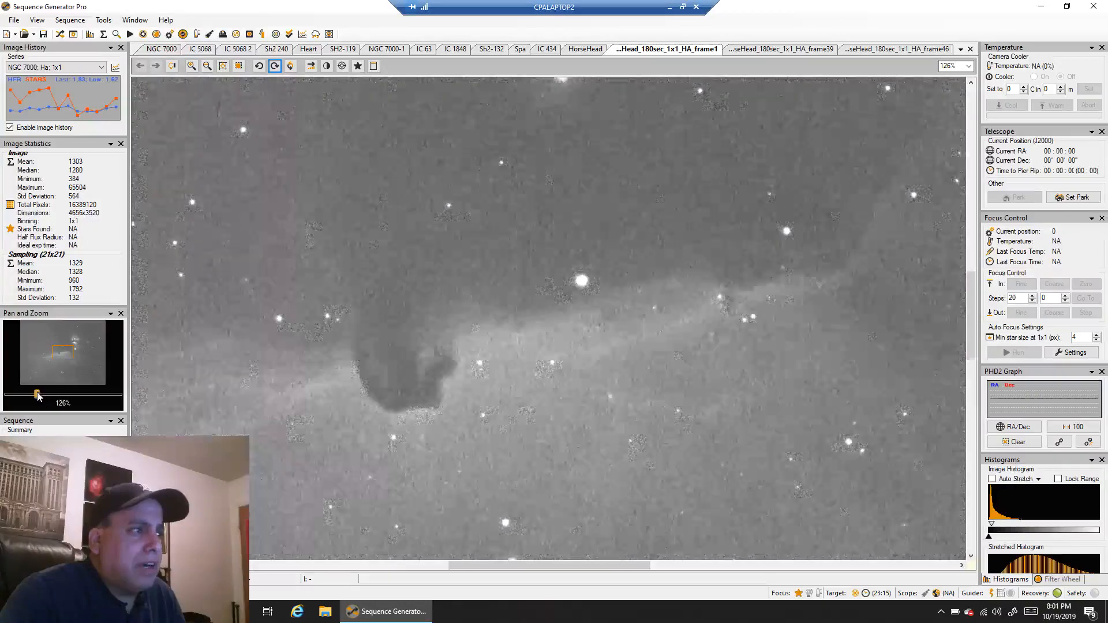
pyautogui.moveTo(37, 394); pyautogui.dragTo(23, 393)
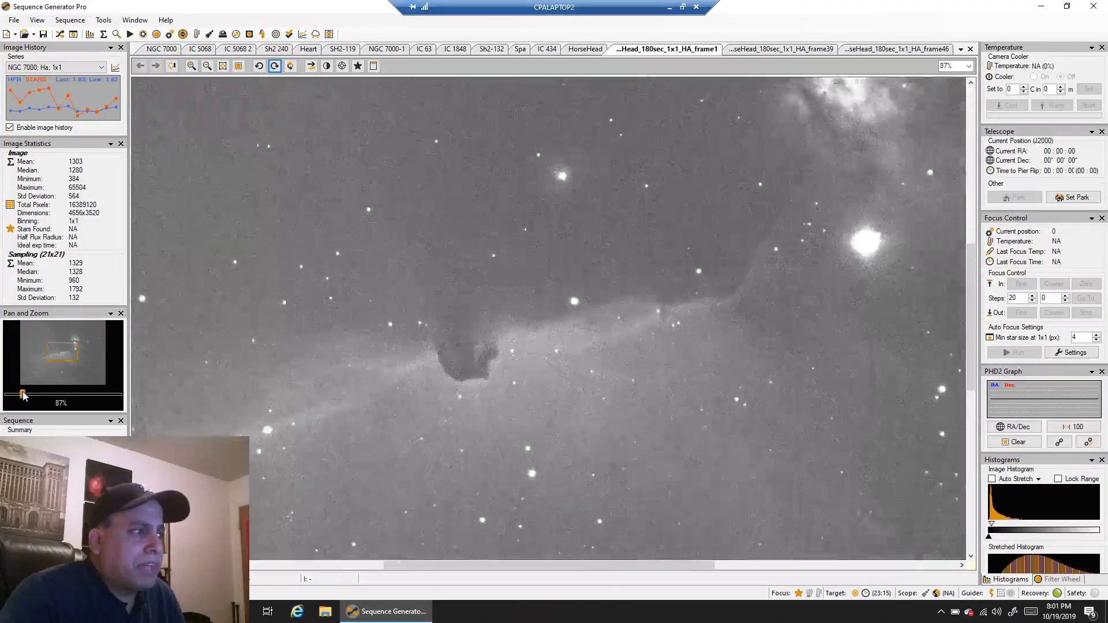
pyautogui.moveTo(23, 394); pyautogui.dragTo(13, 394)
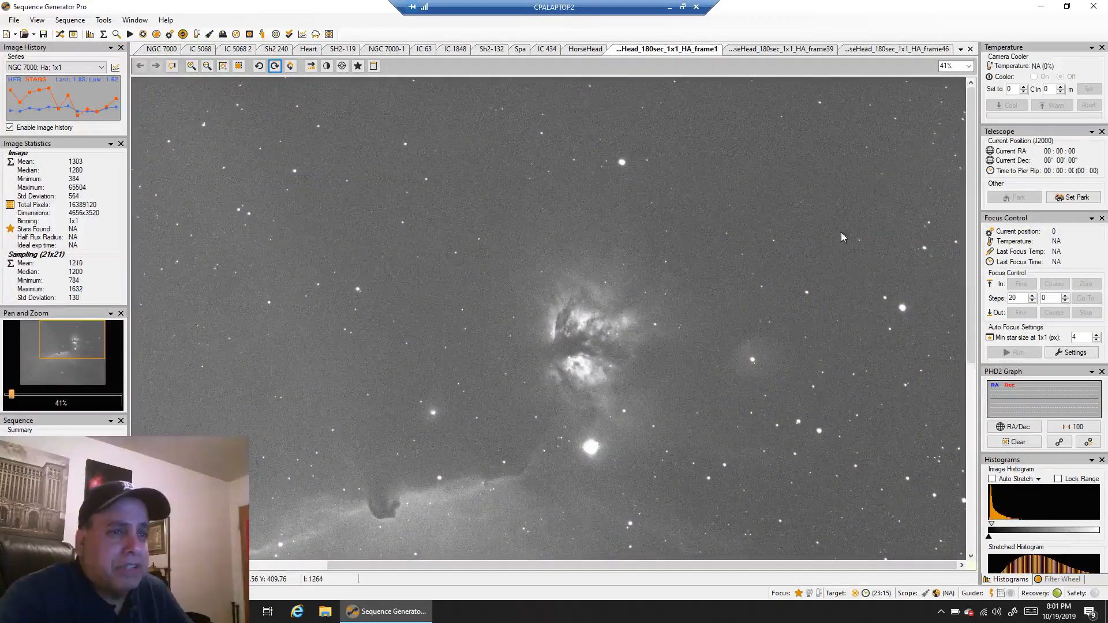
# Step: Fit frame1 to the screen to show the full Horsehead and Flame Nebula field
pyautogui.rightClick(842, 237)
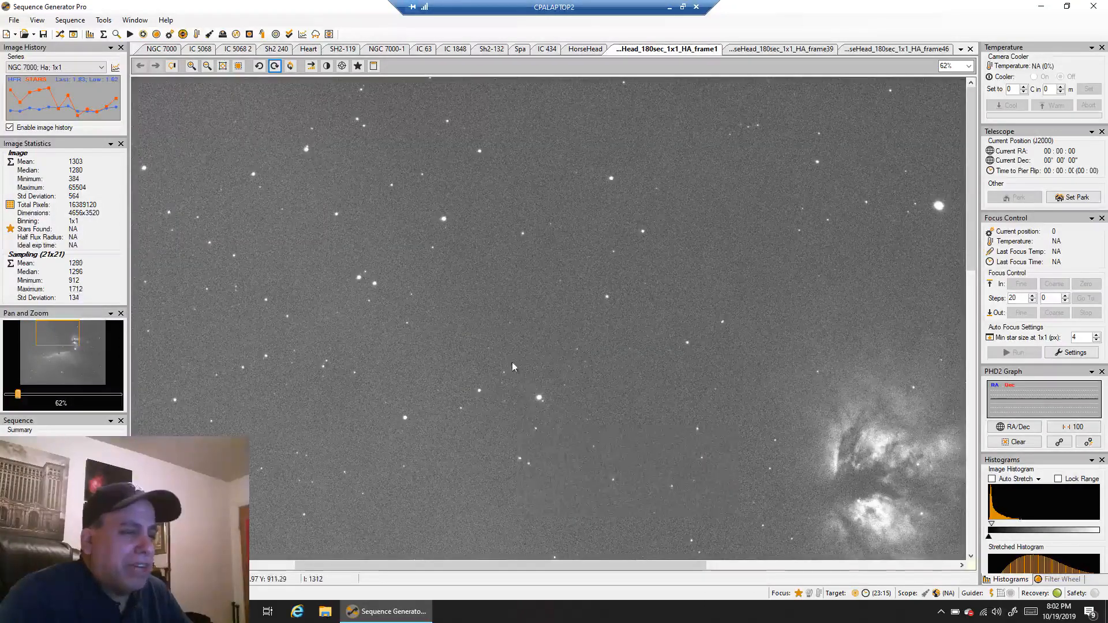
pyautogui.rightClick(513, 368)
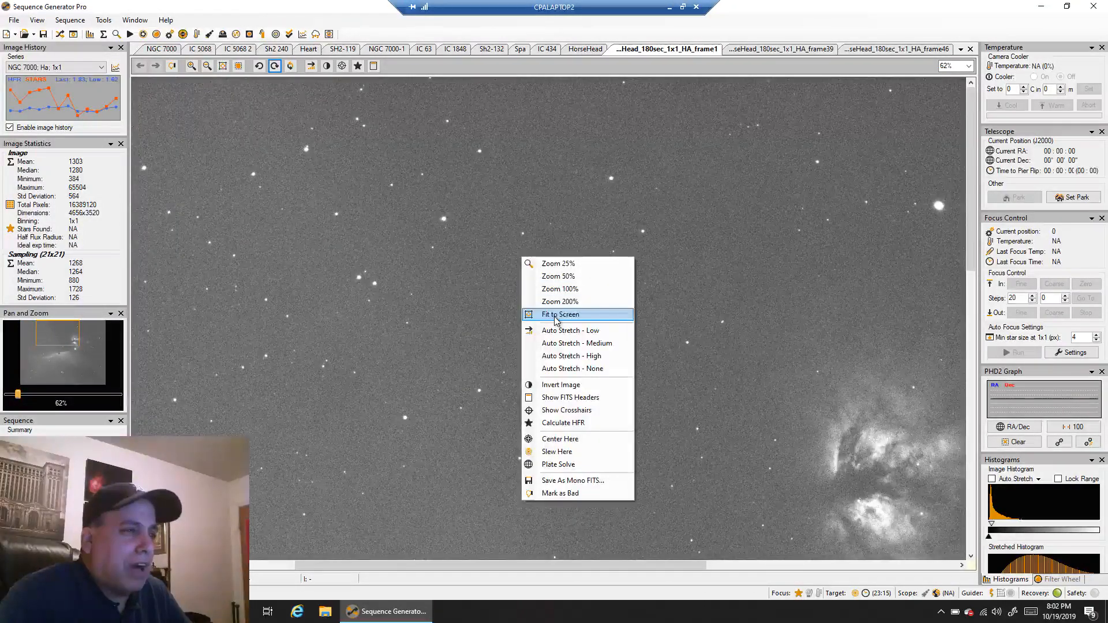
pyautogui.click(560, 314)
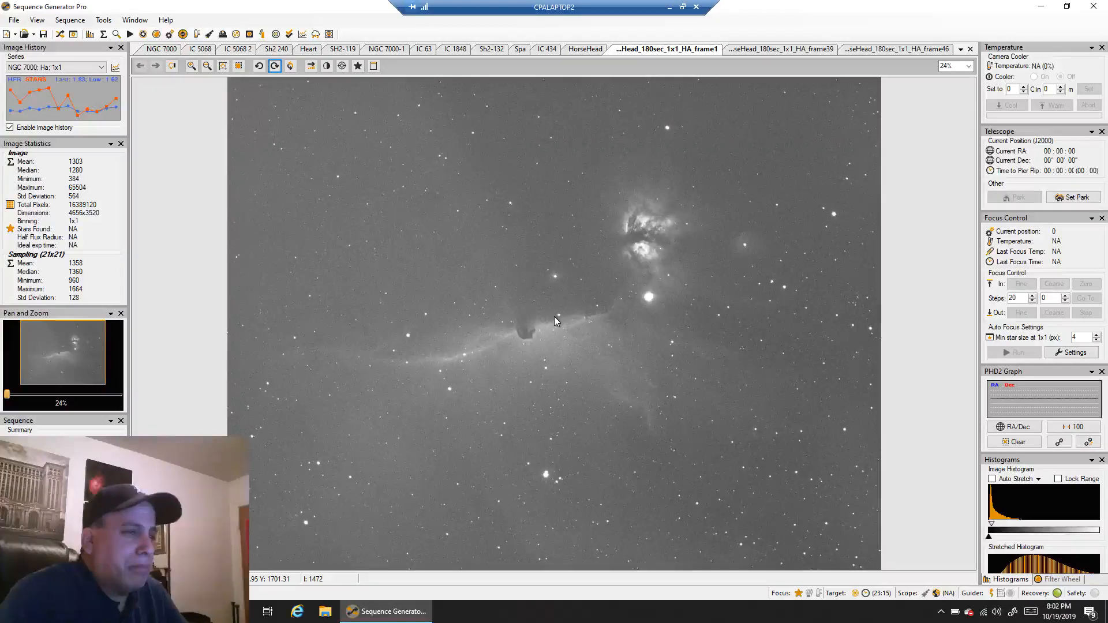